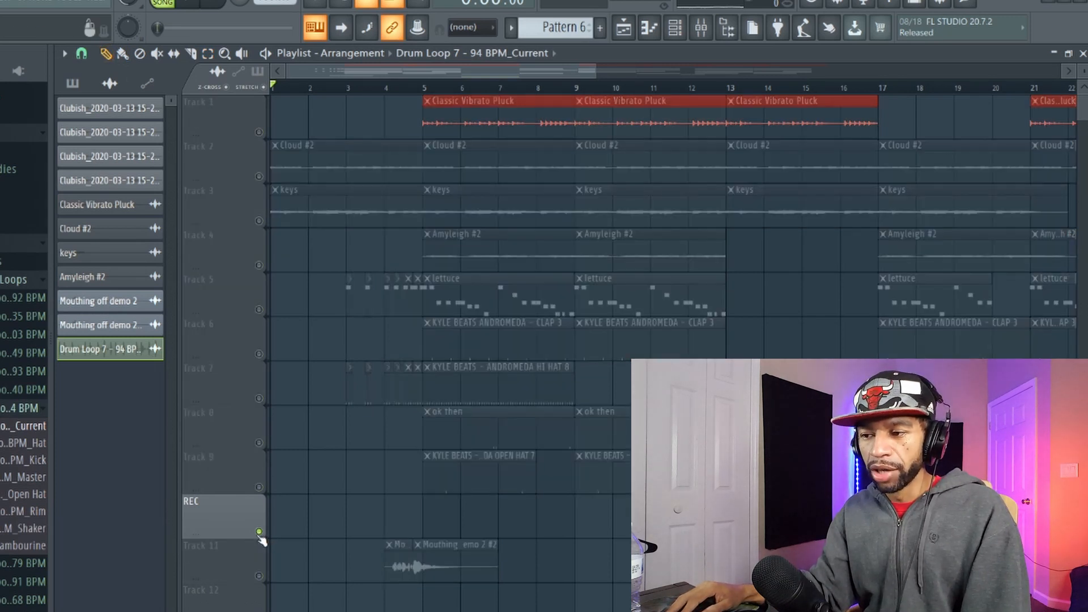
Start the drum loop playing and bring up the channel rack with the Mouthin' Off channels.
{"action": "left_click", "coordinate": [208, 53]}
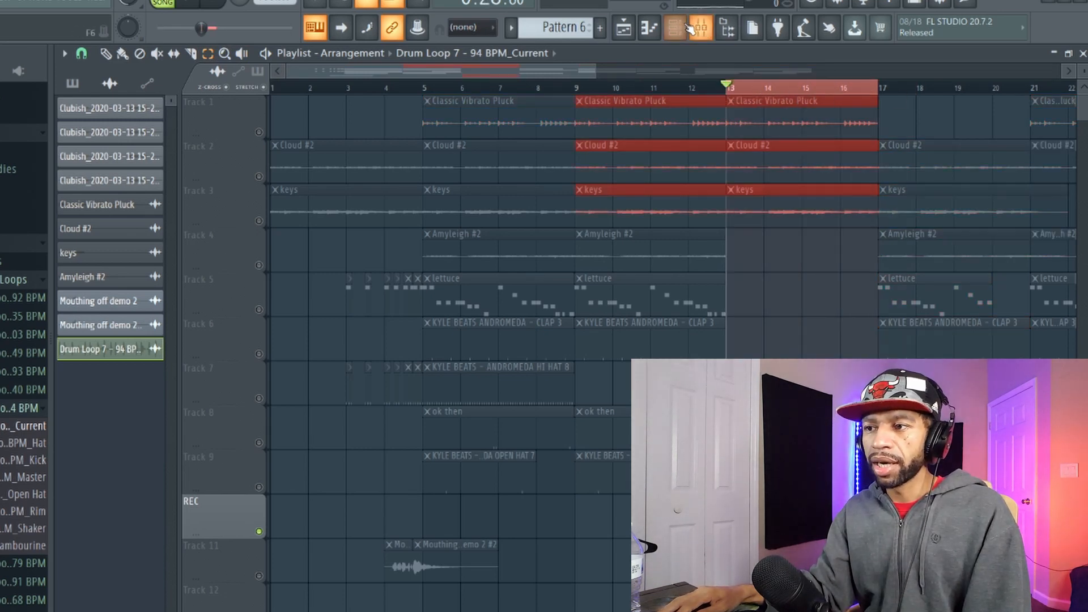
{"action": "left_click", "coordinate": [674, 27]}
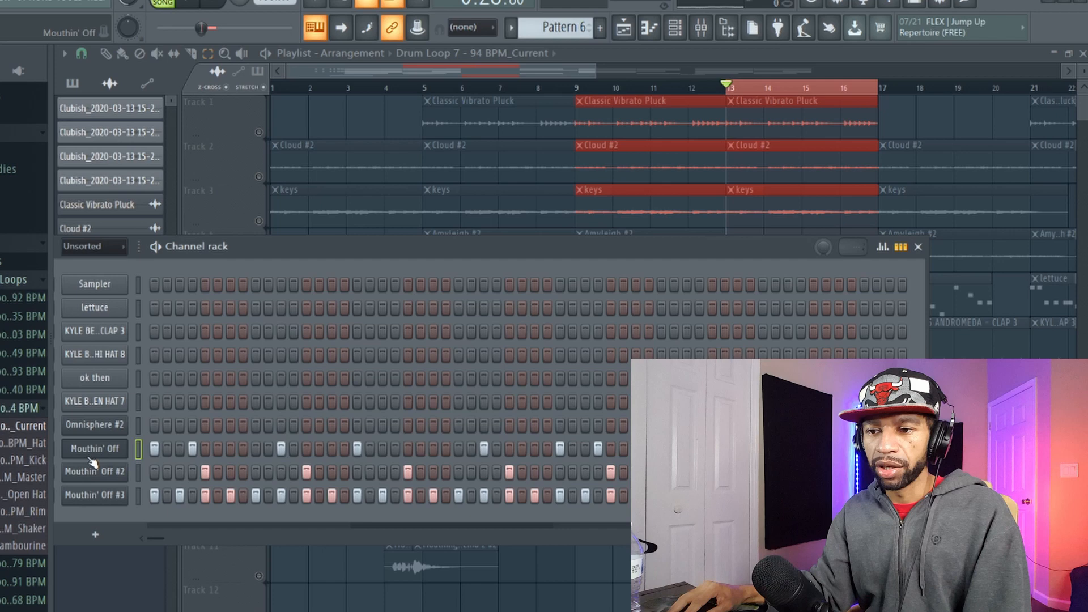
Bring up the Mouthin' Off beatbox interface, currently loaded with Kick 14.
{"action": "left_click", "coordinate": [94, 448]}
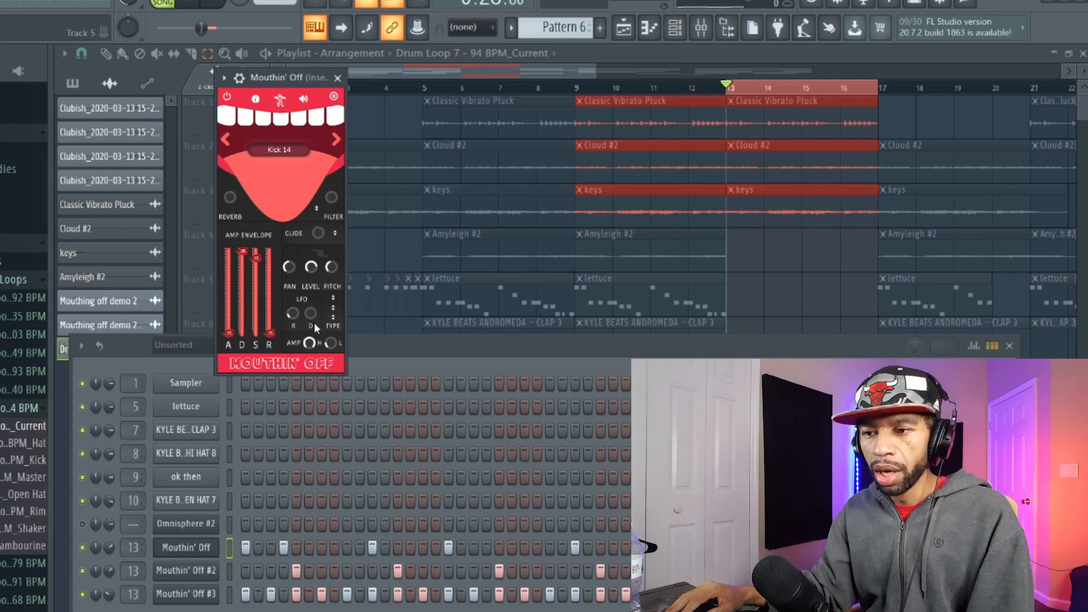
{"action": "mouse_move", "coordinate": [304, 314]}
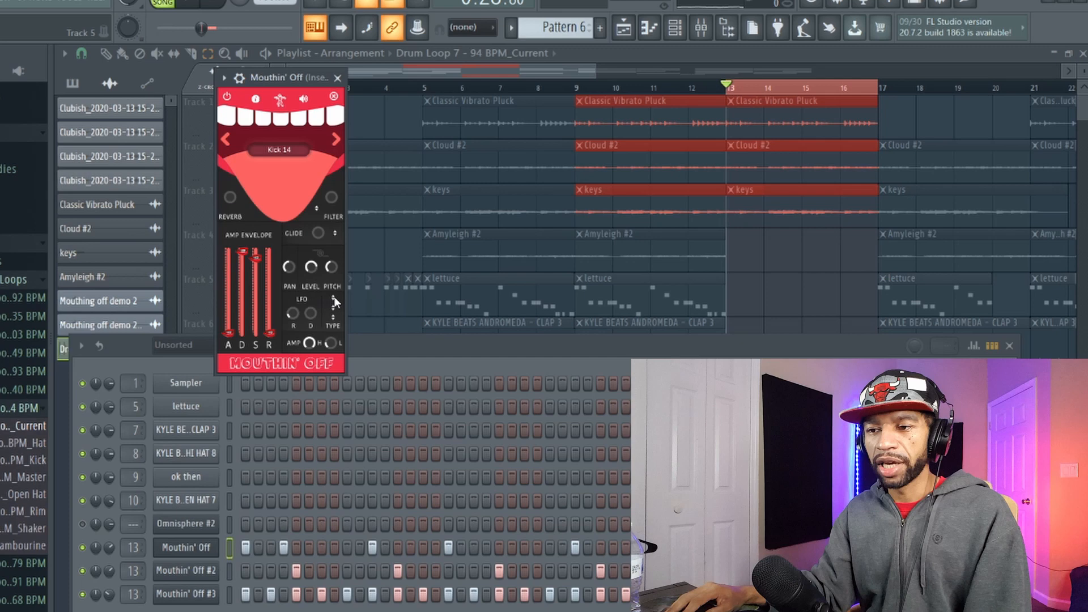
Browse the LFO destination list (Volume, Pitch, Expression, Pan) and dismiss it.
{"action": "left_click", "coordinate": [336, 297]}
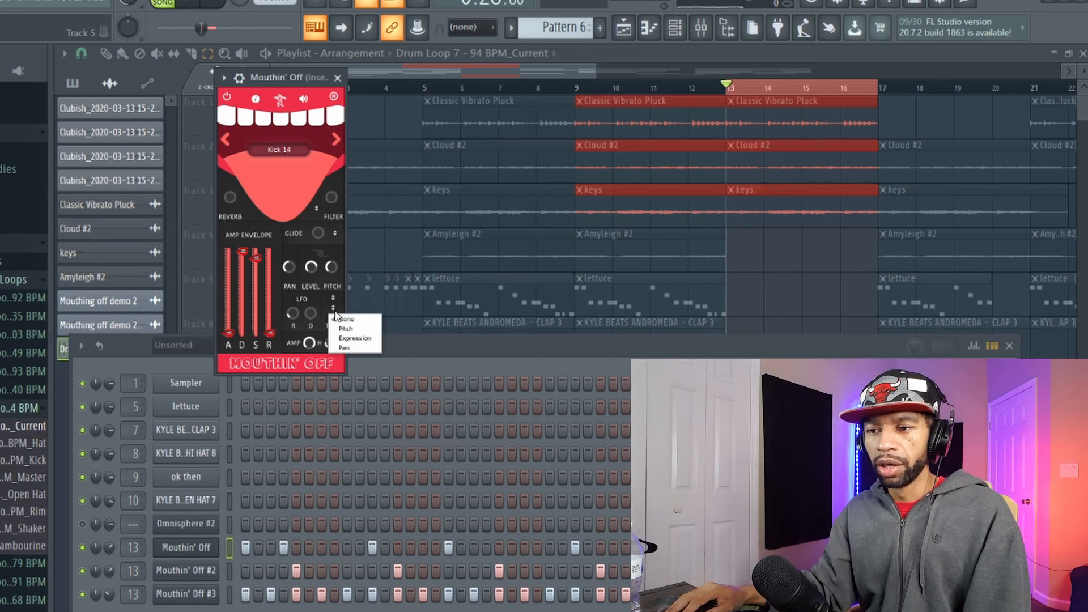
{"action": "left_click", "coordinate": [343, 320]}
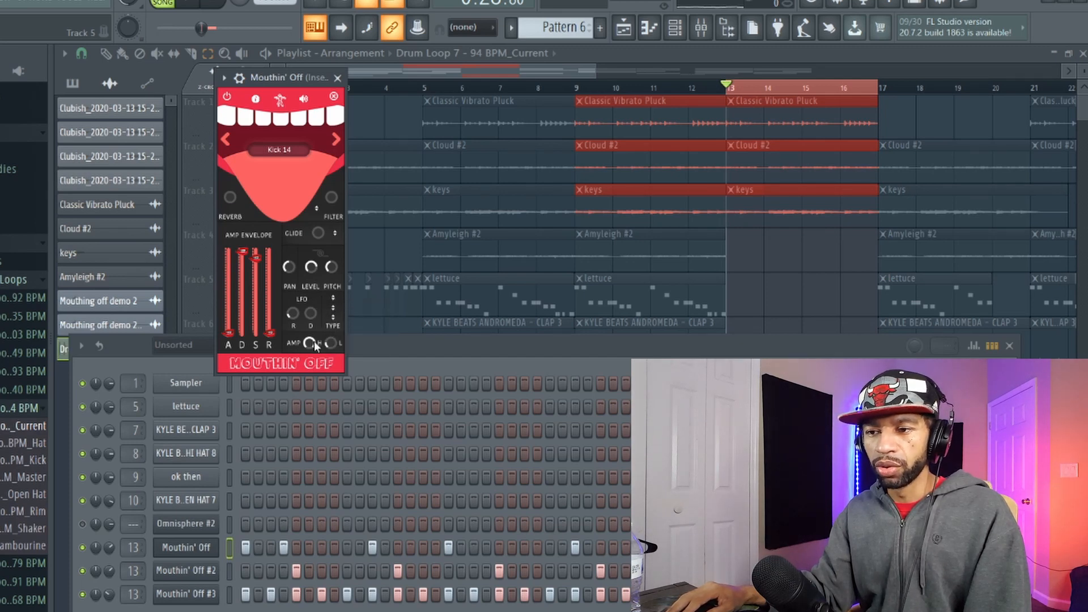
{"action": "mouse_move", "coordinate": [340, 339]}
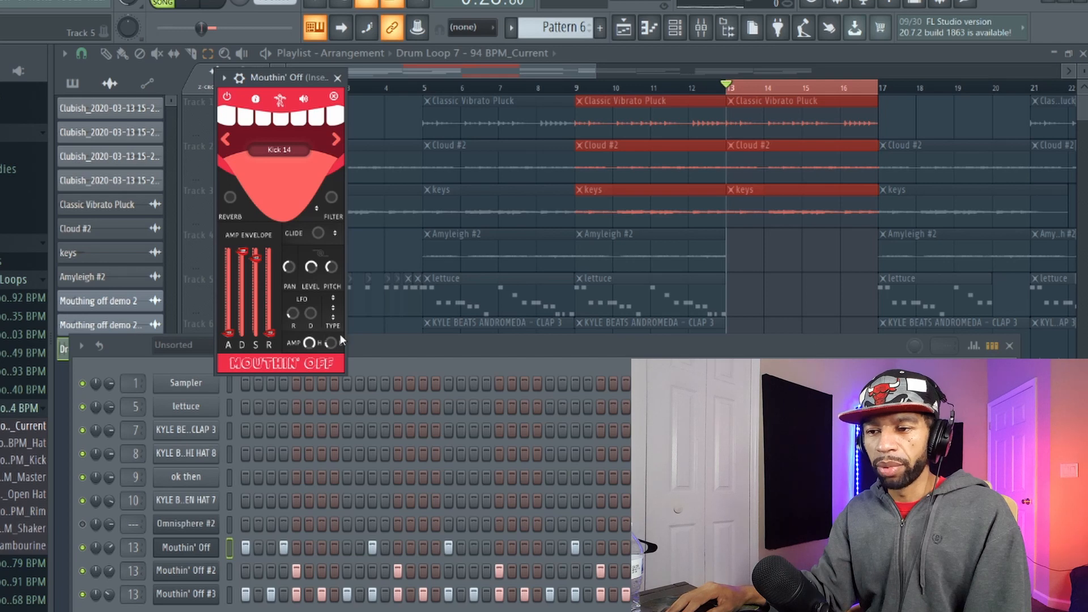
{"action": "mouse_move", "coordinate": [327, 344]}
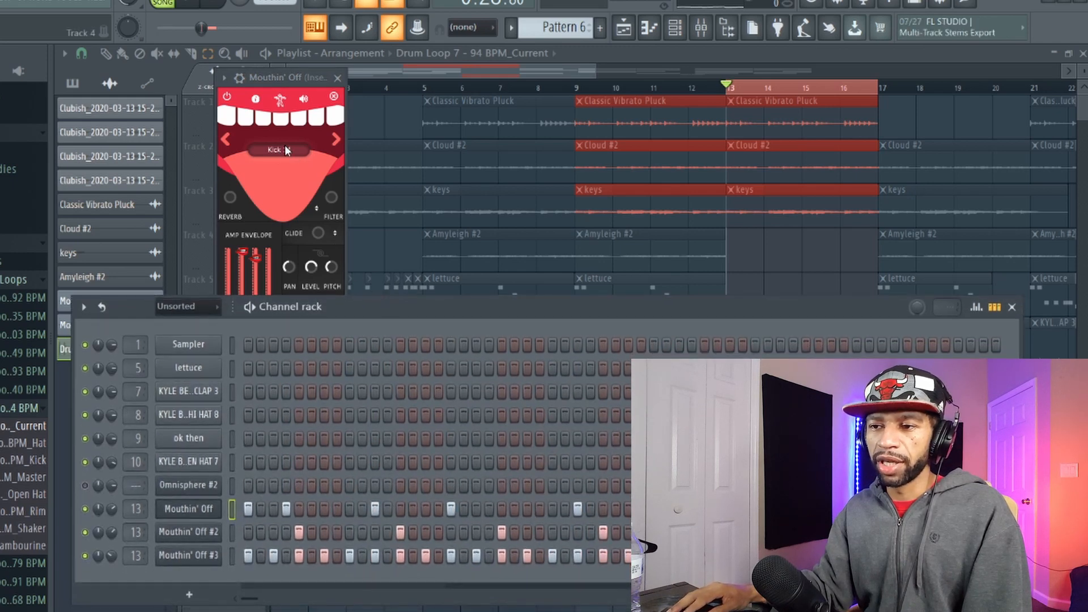
Pick FX 1 from the full Mouthin' Off instrument list, replacing Kick 14.
{"action": "left_click", "coordinate": [273, 149]}
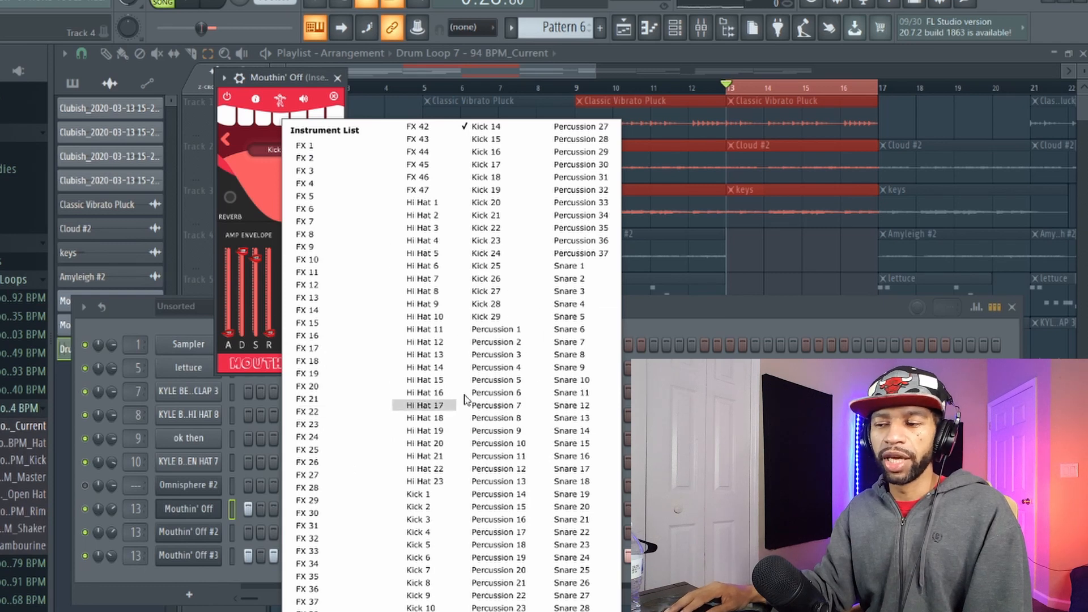
{"action": "mouse_move", "coordinate": [437, 354]}
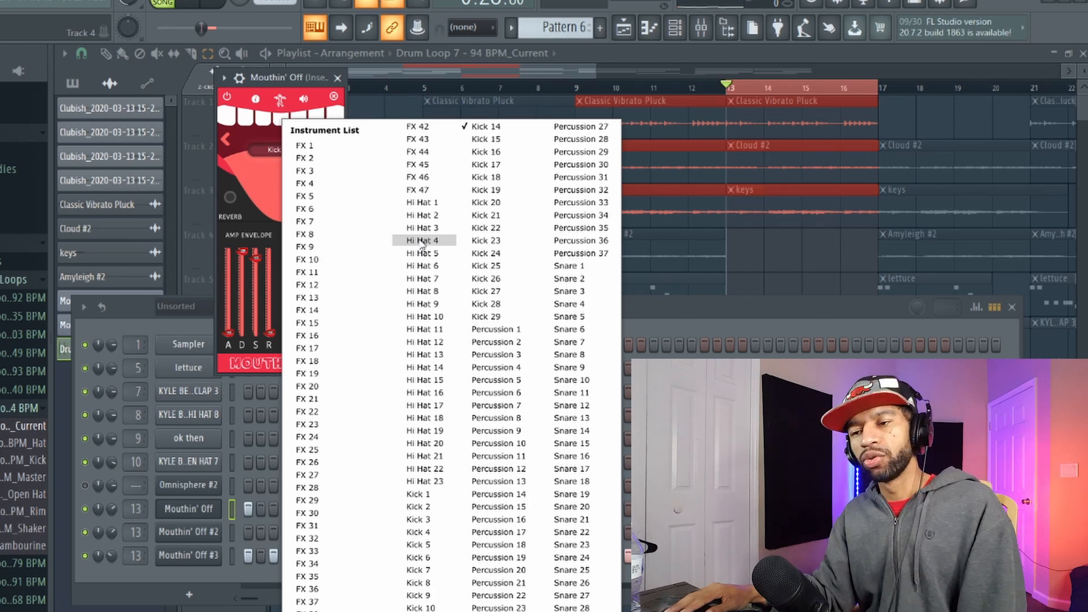
{"action": "mouse_move", "coordinate": [424, 228]}
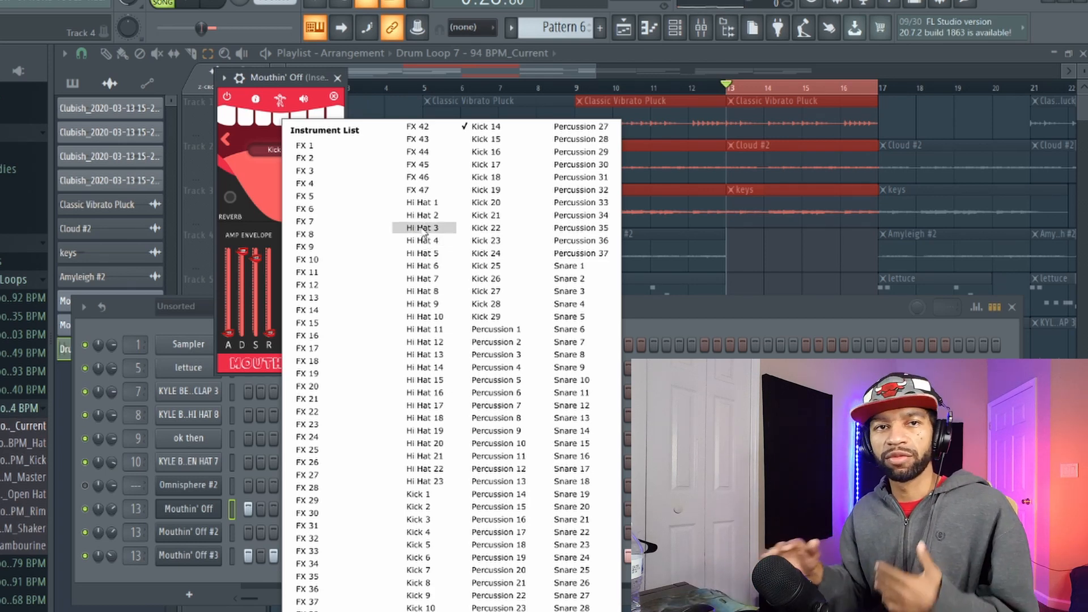
{"action": "mouse_move", "coordinate": [304, 145]}
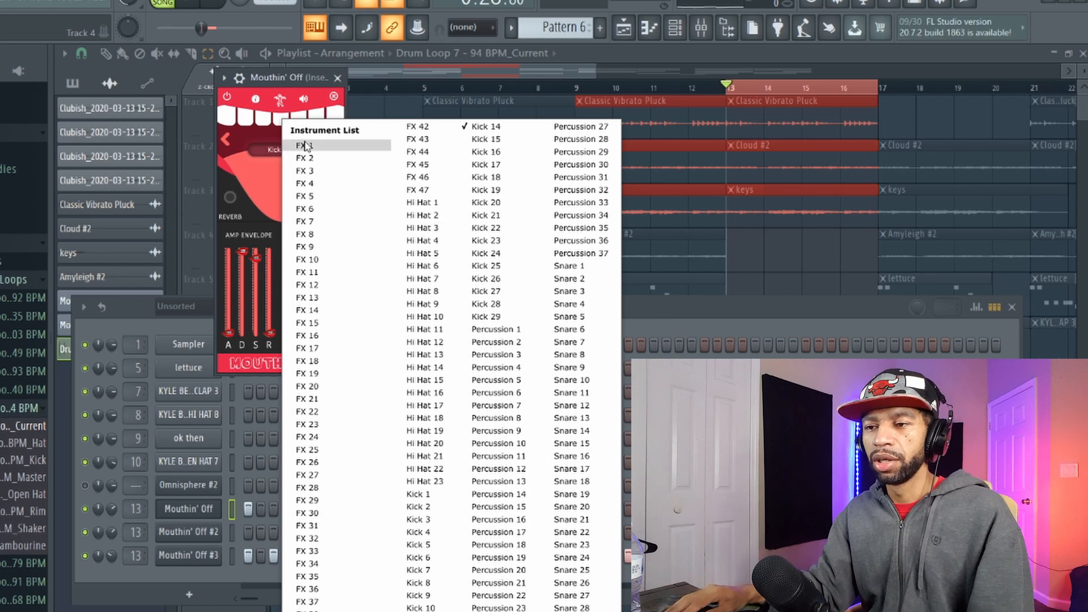
{"action": "left_click", "coordinate": [303, 145]}
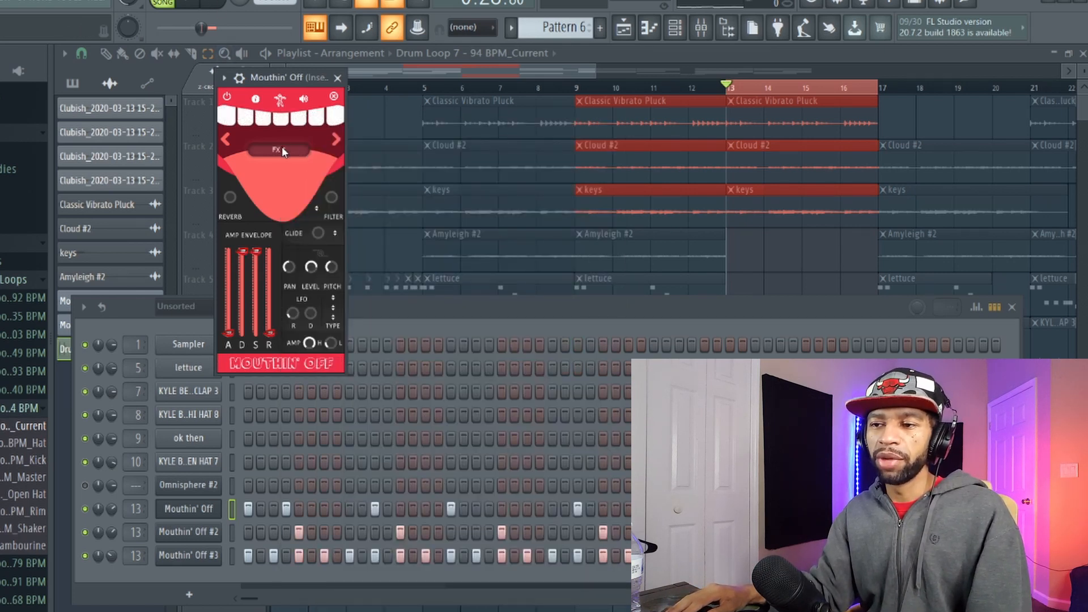
Step through the FX beatbox sounds one by one up past FX 27.
{"action": "left_click", "coordinate": [255, 98]}
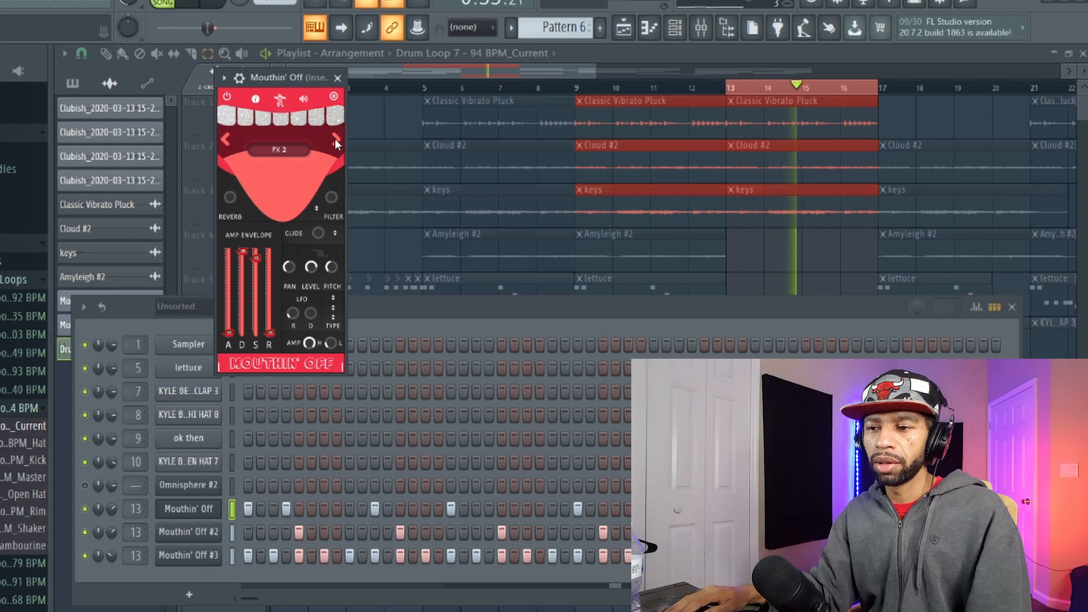
{"action": "left_click", "coordinate": [336, 138]}
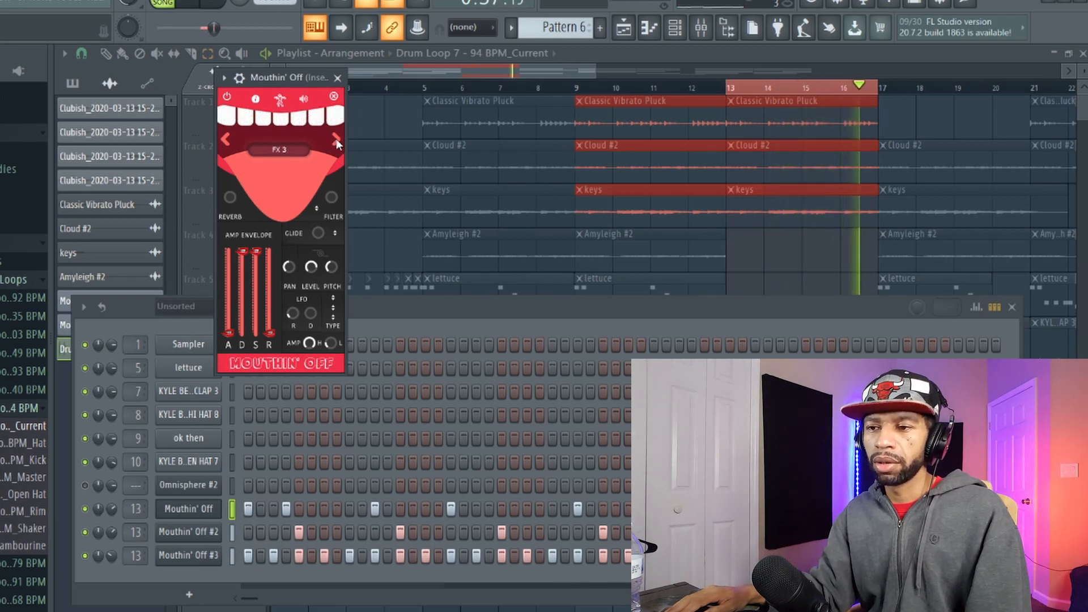
{"action": "left_click", "coordinate": [336, 138]}
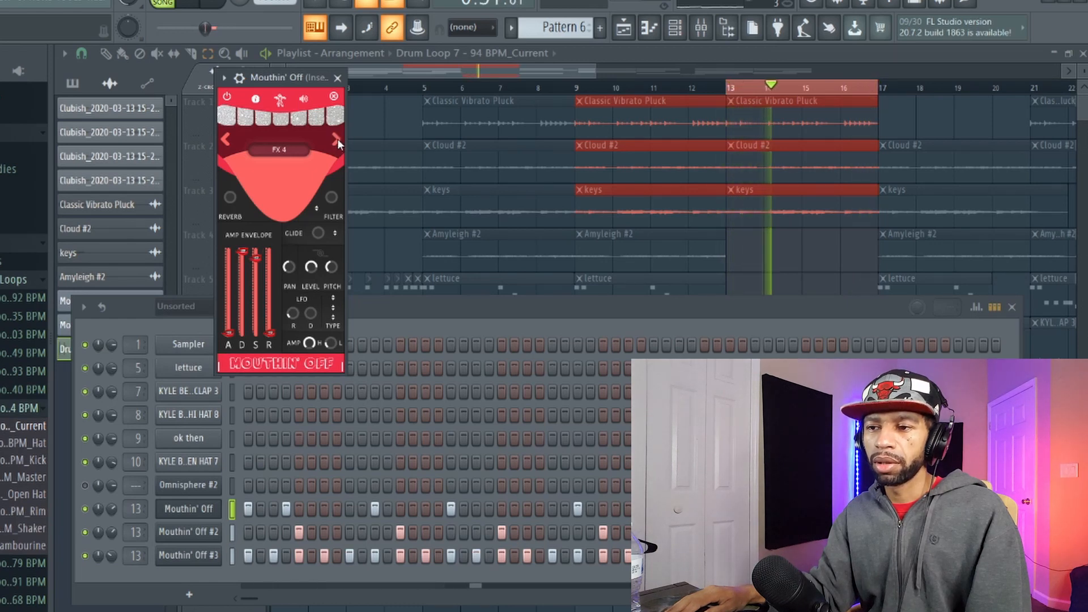
{"action": "left_click", "coordinate": [333, 138]}
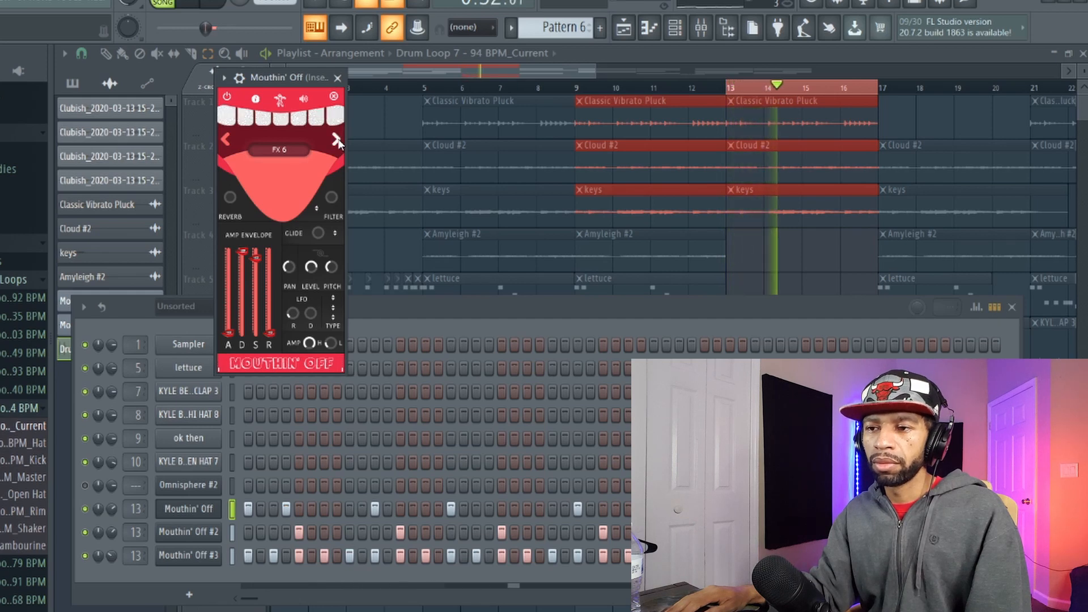
{"action": "left_click", "coordinate": [335, 138]}
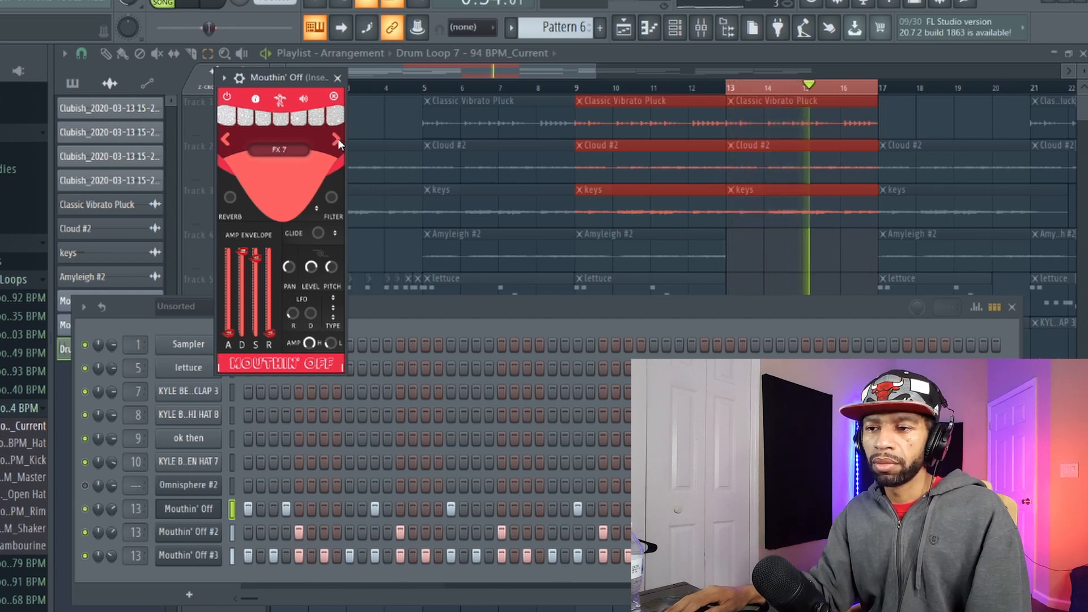
{"action": "left_click", "coordinate": [336, 139]}
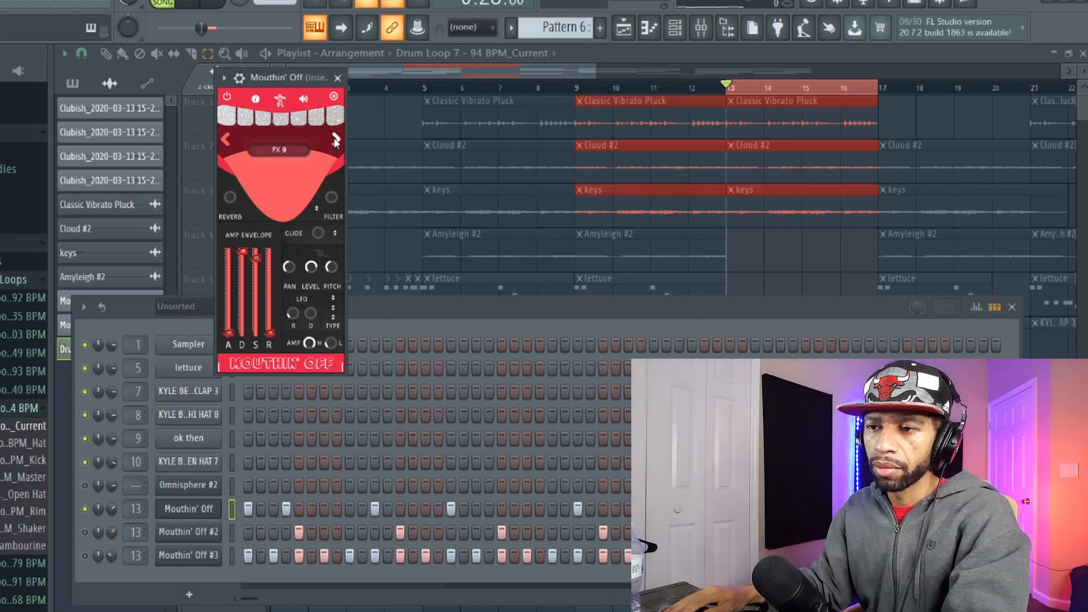
{"action": "left_click", "coordinate": [335, 139]}
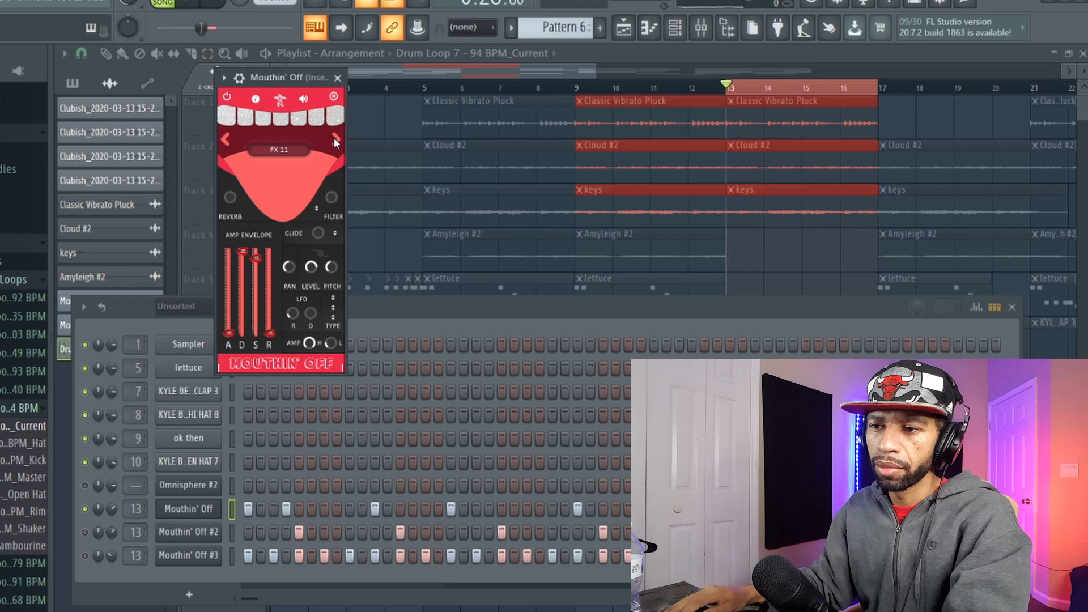
{"action": "left_click", "coordinate": [333, 139]}
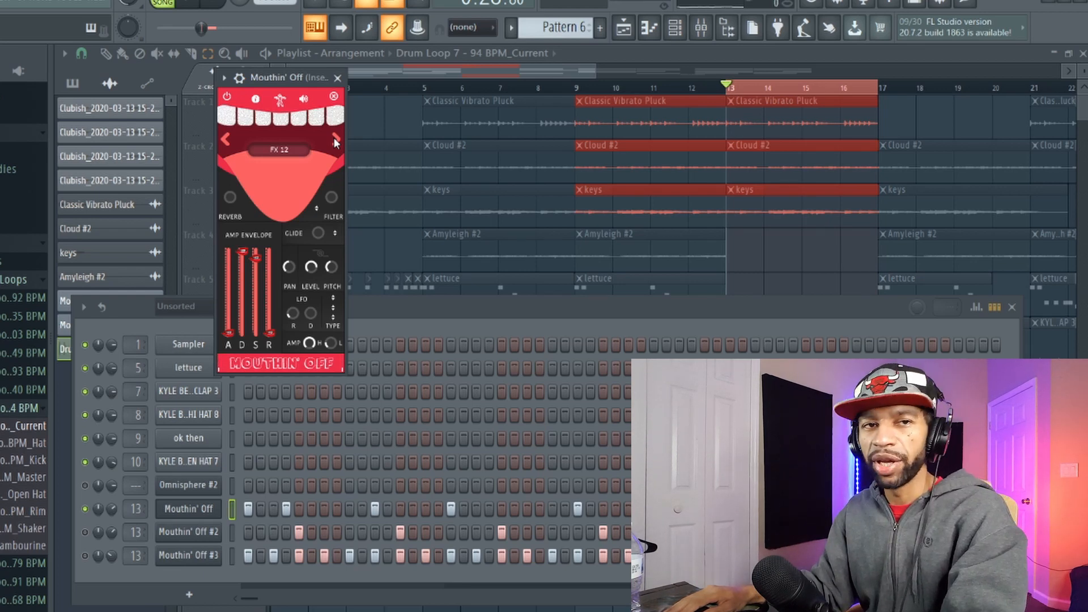
{"action": "left_click", "coordinate": [333, 138]}
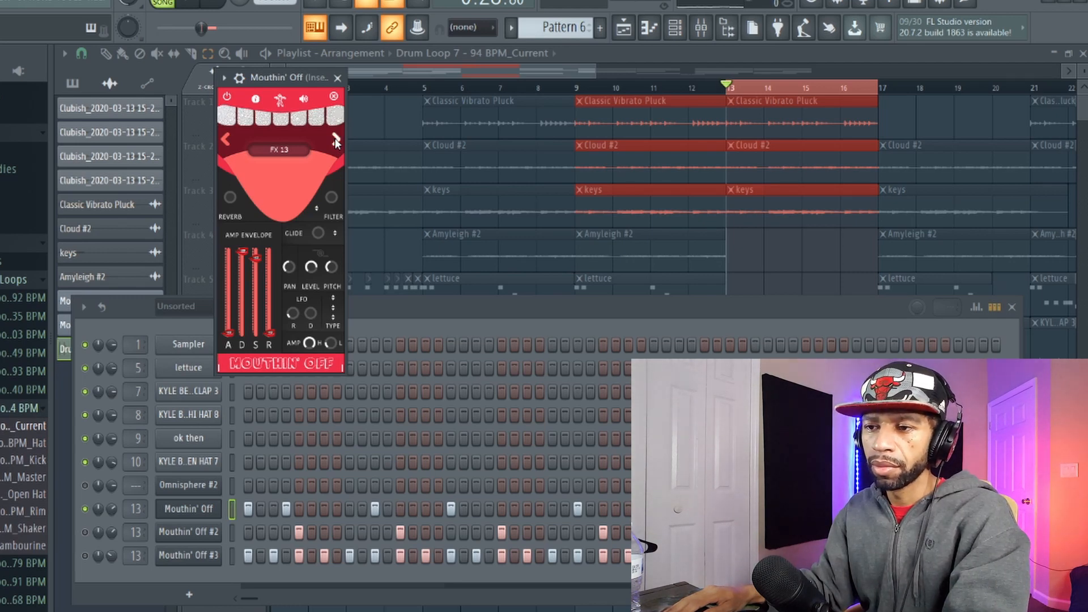
{"action": "left_click", "coordinate": [335, 138]}
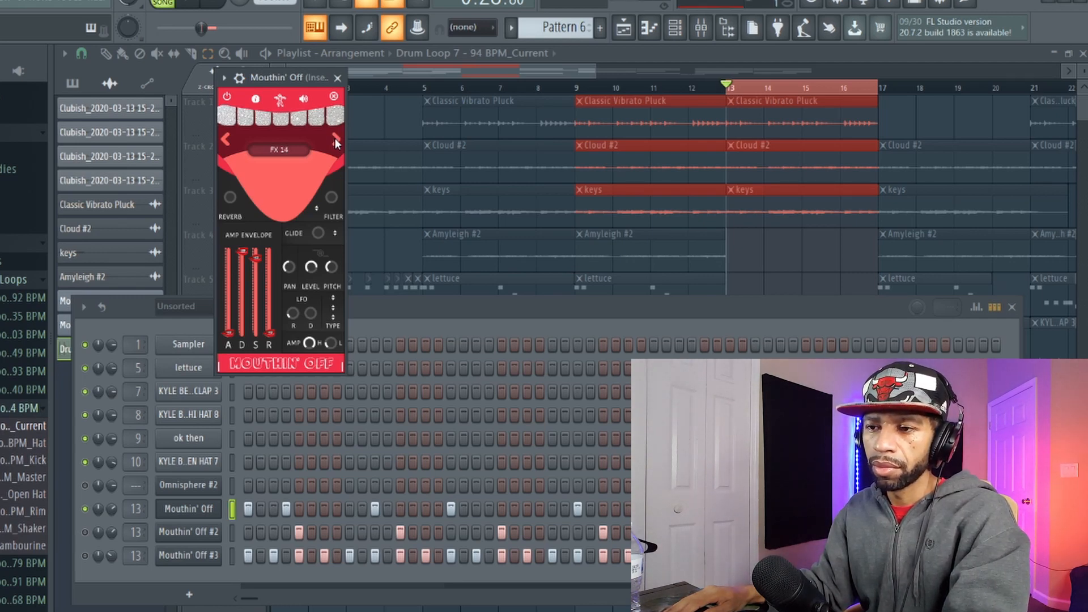
{"action": "left_click", "coordinate": [334, 139]}
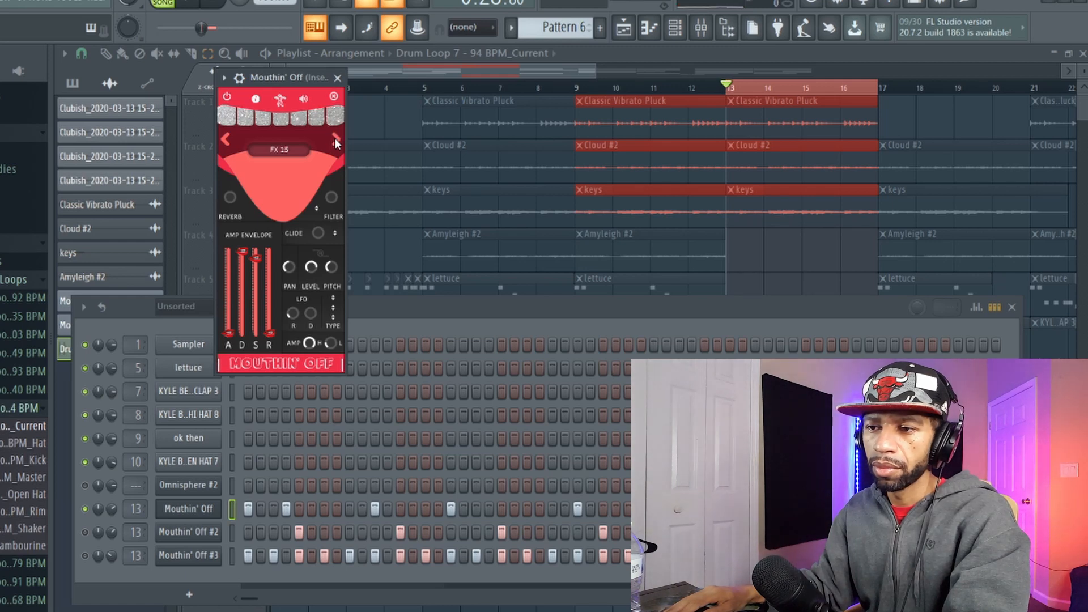
{"action": "left_click", "coordinate": [336, 138]}
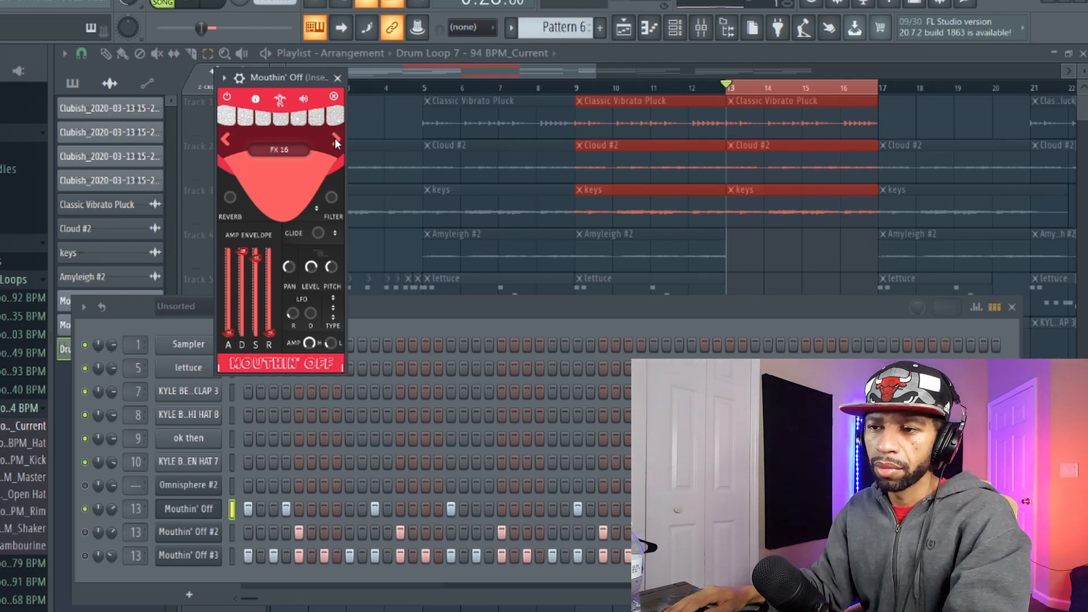
{"action": "left_click", "coordinate": [334, 138]}
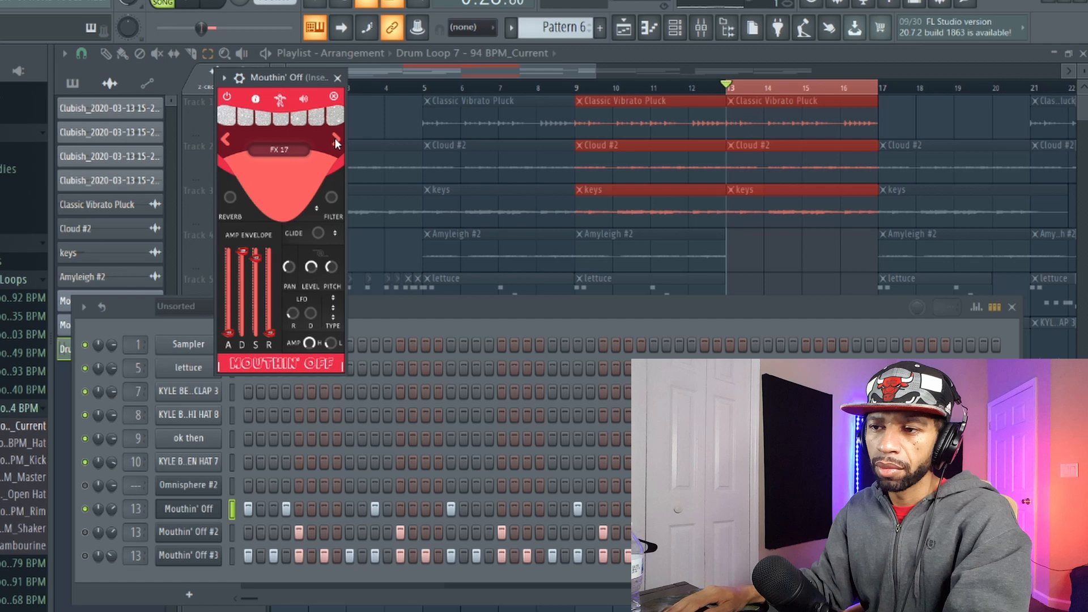
{"action": "left_click", "coordinate": [335, 138]}
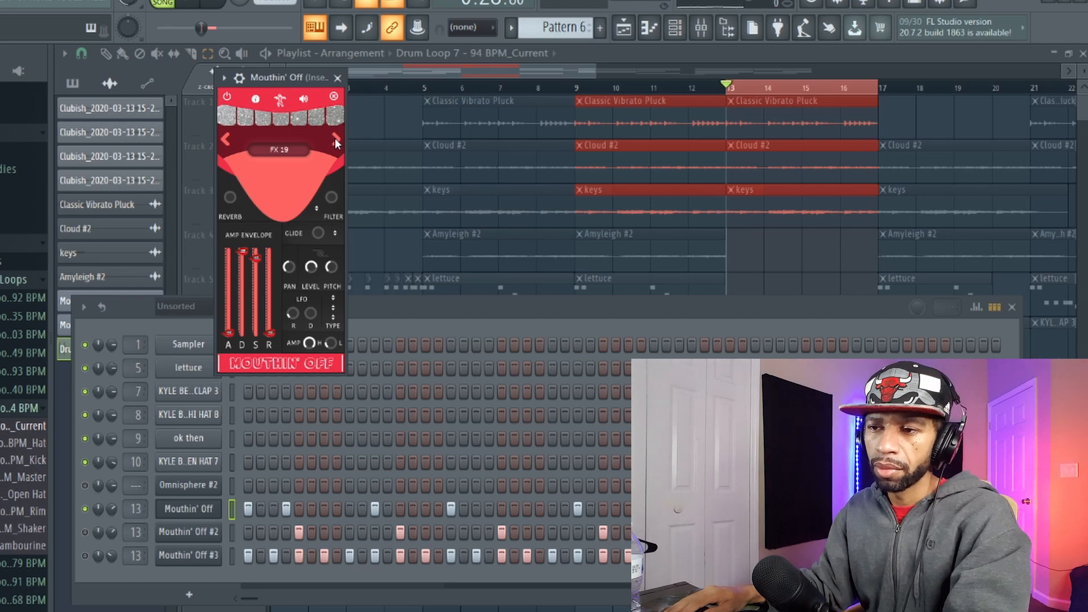
{"action": "left_click", "coordinate": [335, 139]}
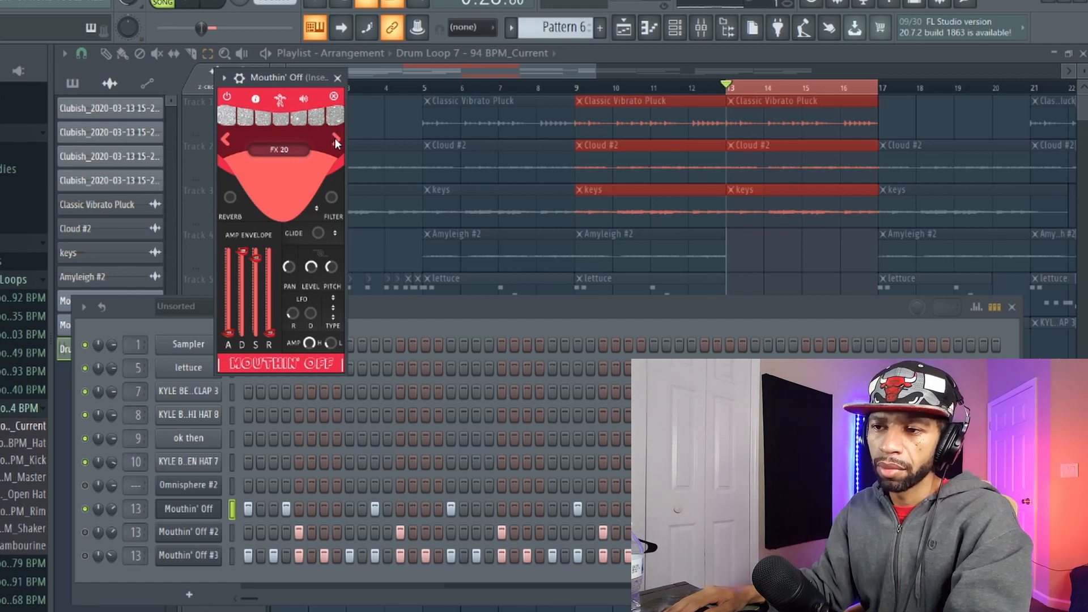
{"action": "left_click", "coordinate": [336, 139]}
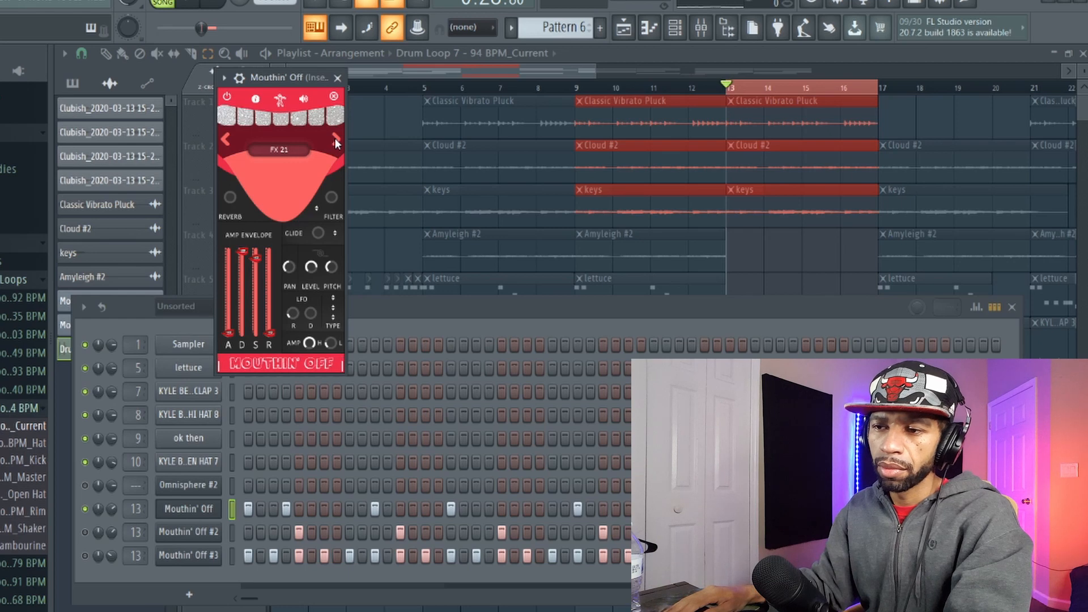
{"action": "left_click", "coordinate": [334, 139]}
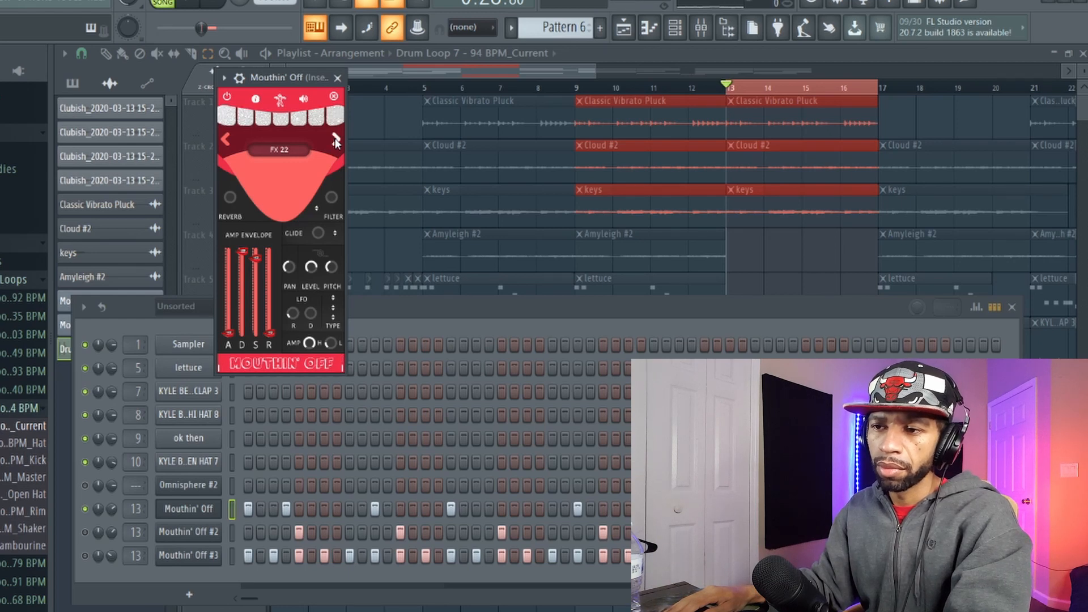
{"action": "left_click", "coordinate": [333, 138]}
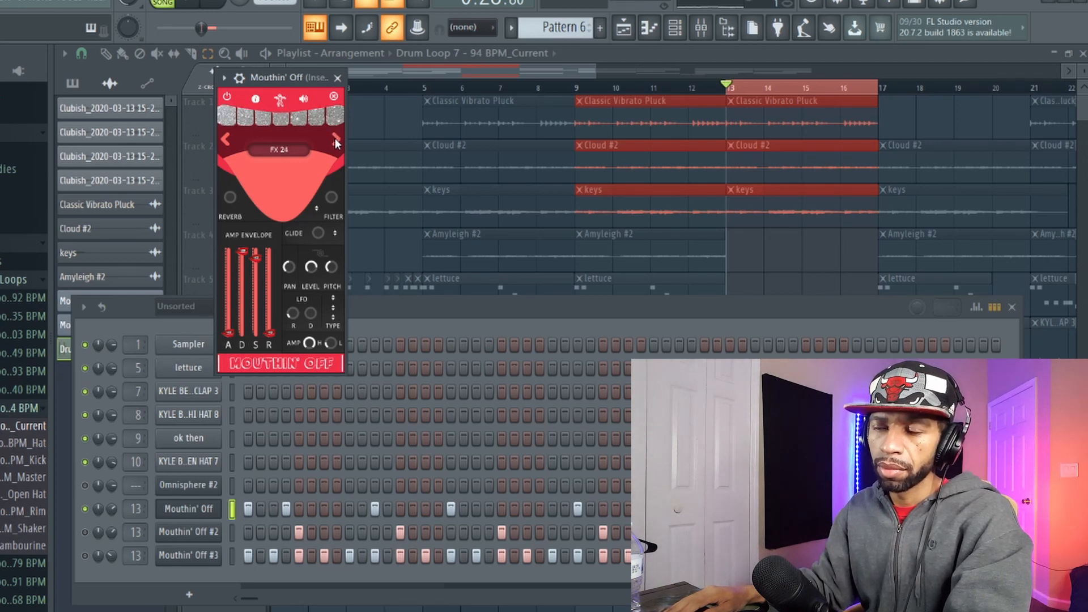
{"action": "left_click", "coordinate": [336, 139]}
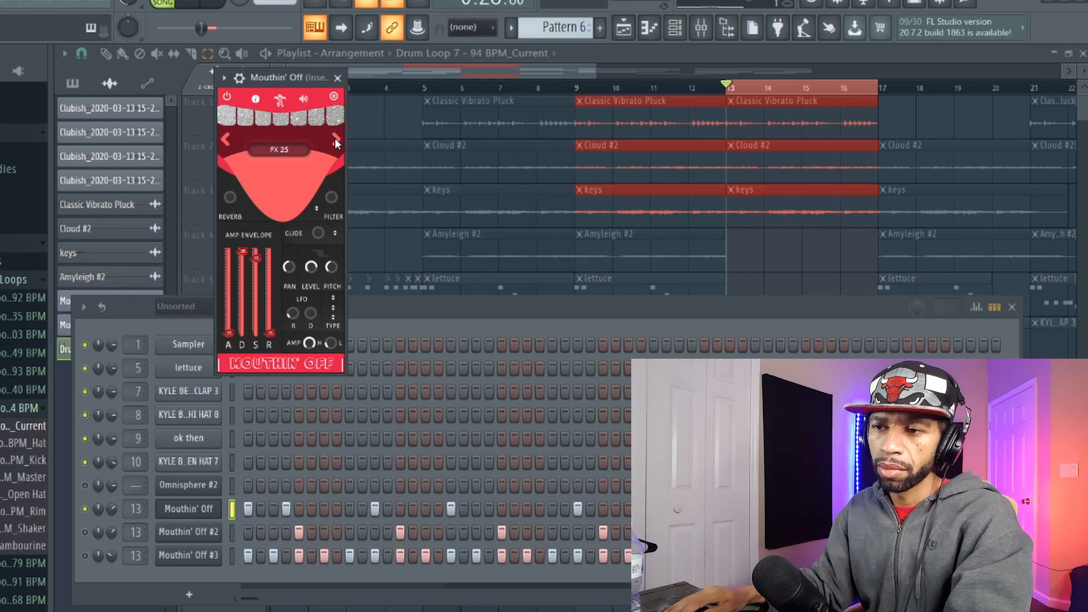
{"action": "left_click", "coordinate": [334, 138]}
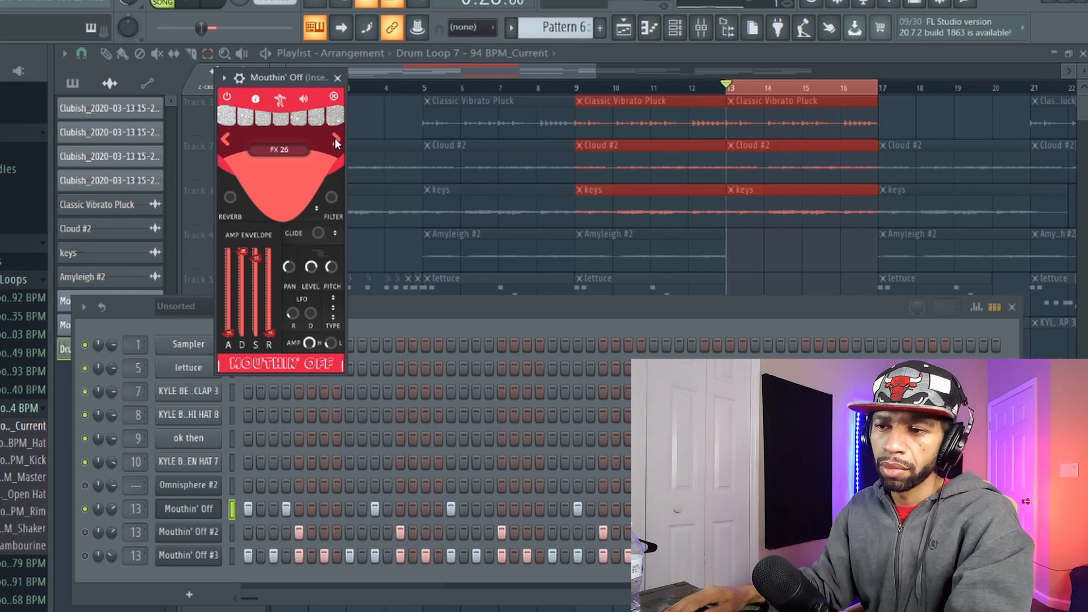
{"action": "left_click", "coordinate": [334, 139]}
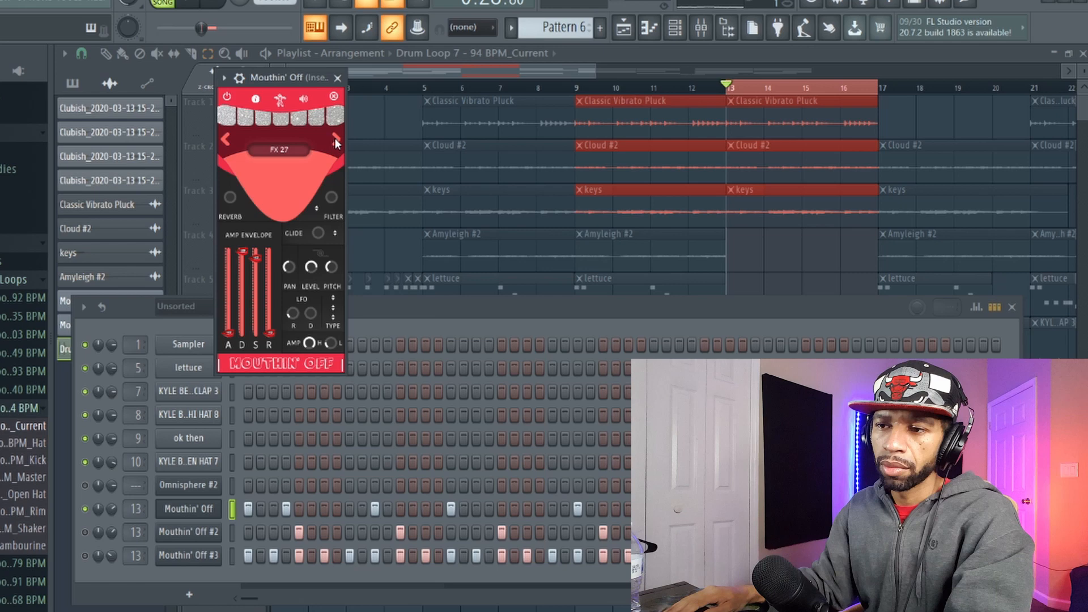
{"action": "left_click", "coordinate": [280, 150]}
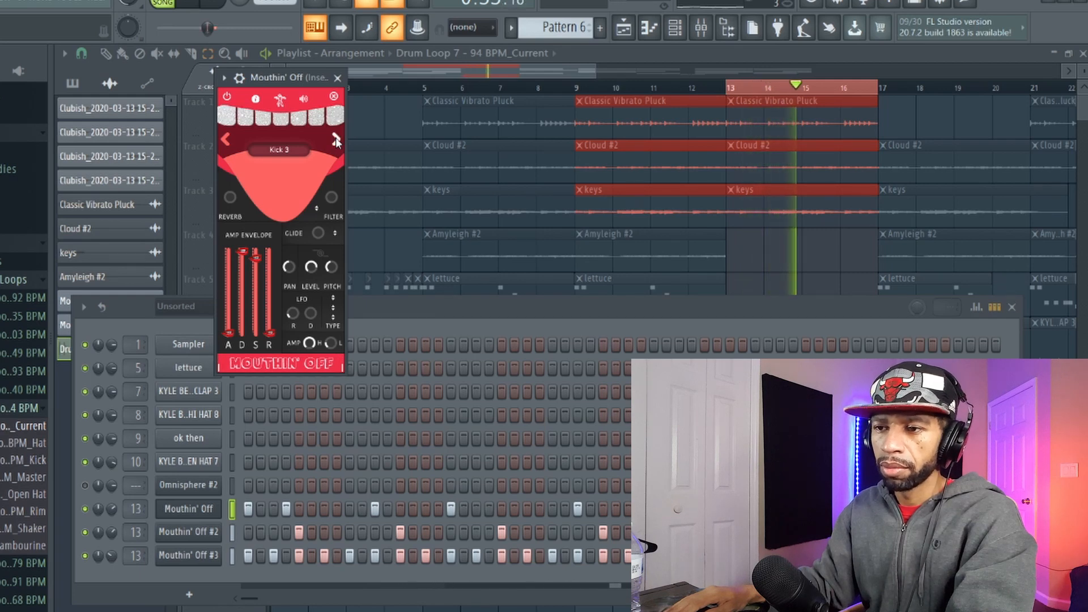
Step through kick sounds up to Kick 15, then switch to the Mouthin' Off #2 channel.
{"action": "left_click", "coordinate": [335, 138]}
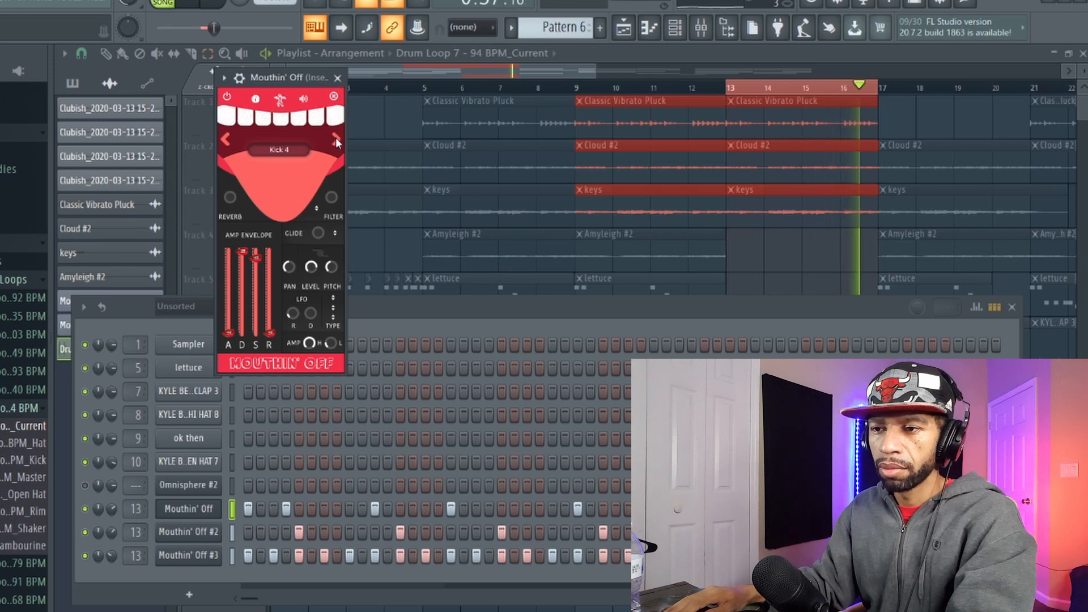
{"action": "left_click", "coordinate": [334, 140]}
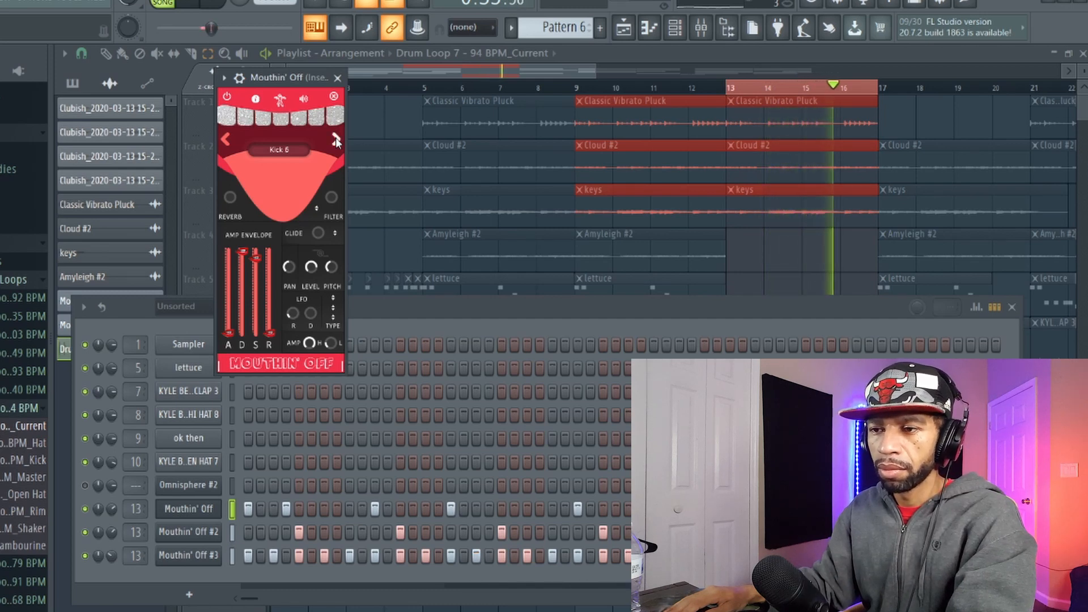
{"action": "left_click", "coordinate": [336, 138]}
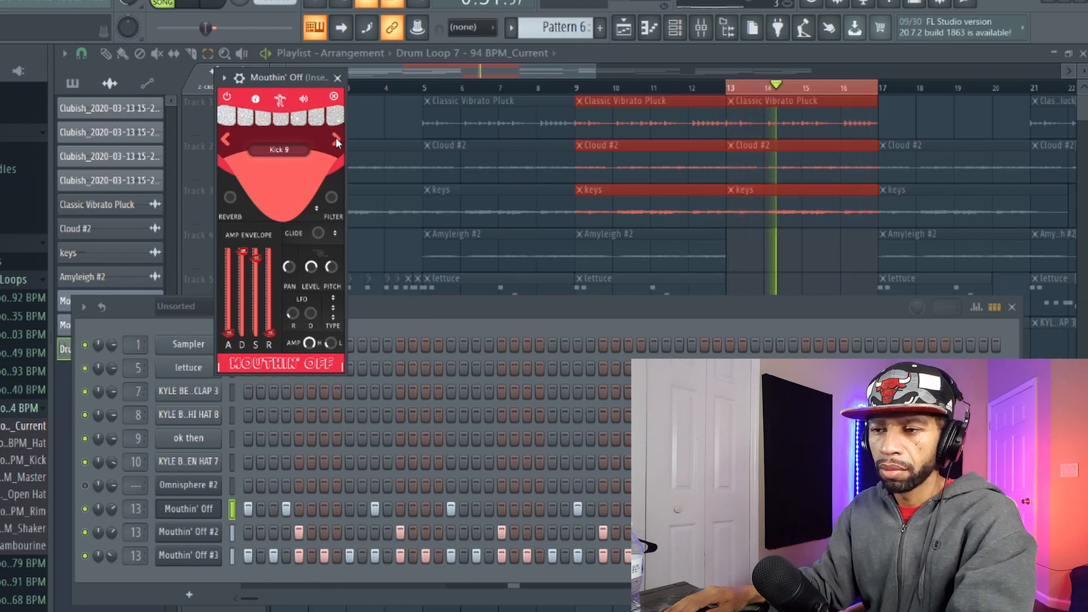
{"action": "left_click", "coordinate": [336, 139]}
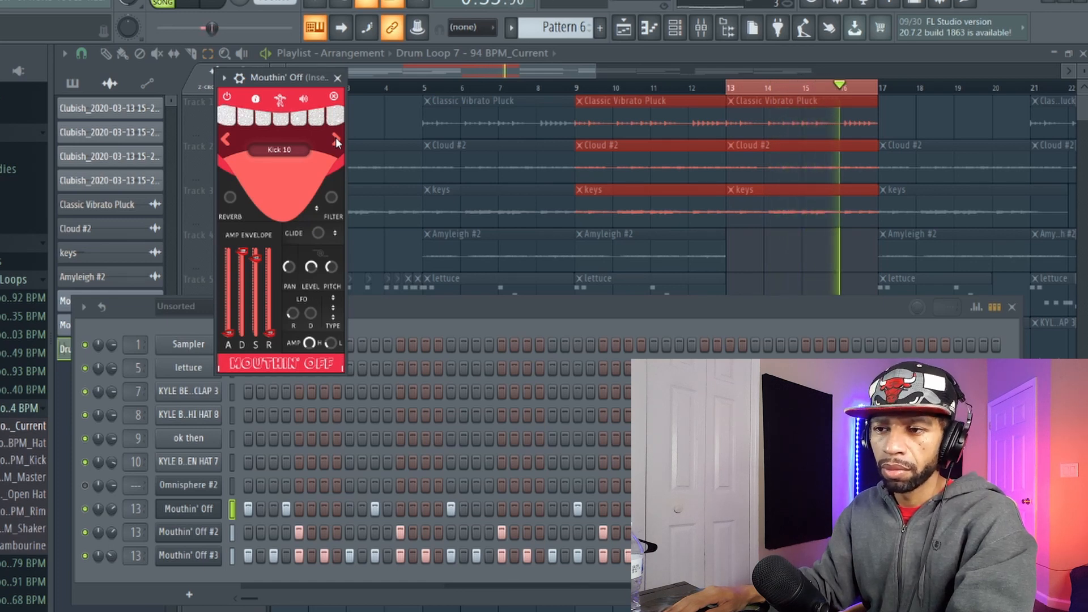
{"action": "left_click", "coordinate": [336, 139]}
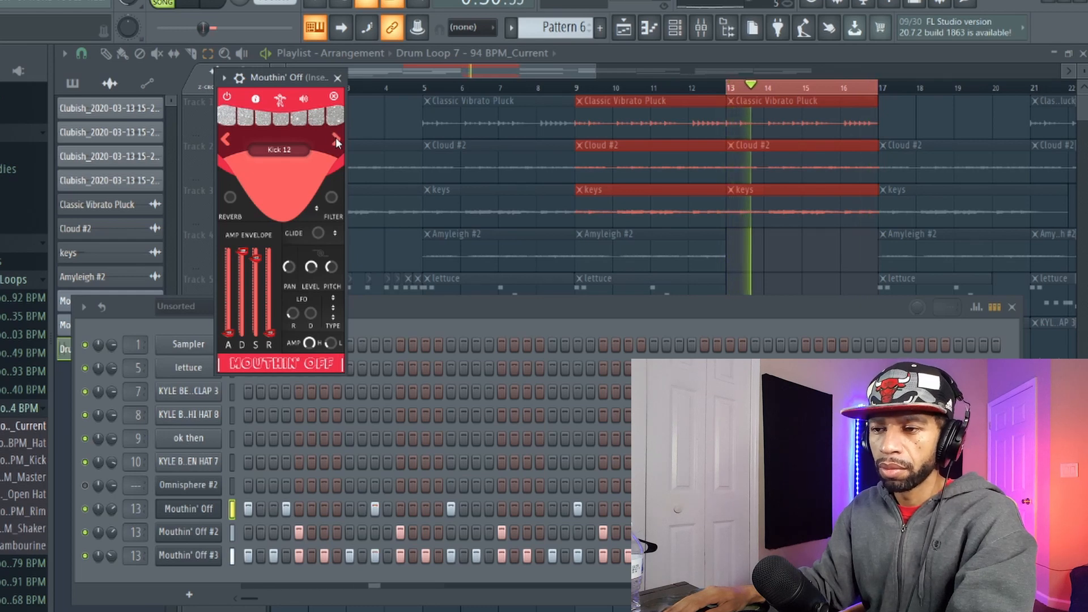
{"action": "left_click", "coordinate": [335, 141]}
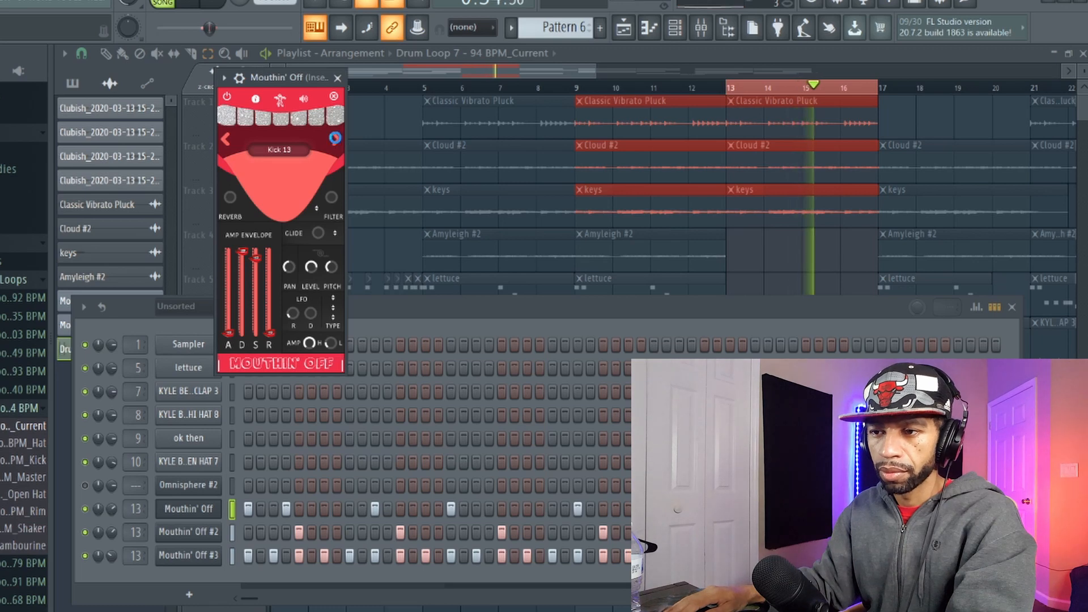
{"action": "left_click", "coordinate": [336, 139]}
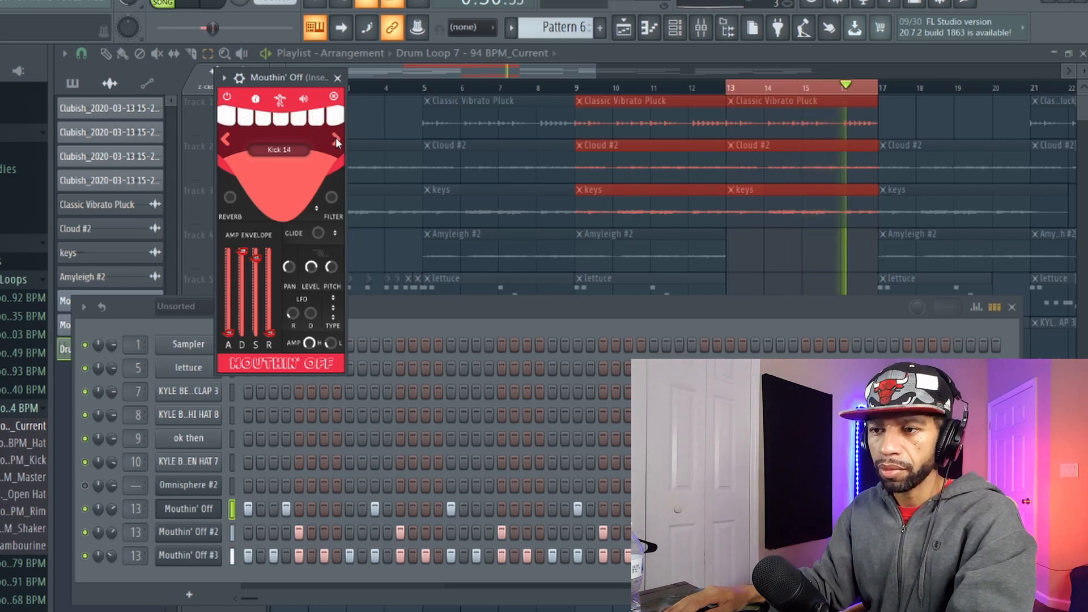
{"action": "left_click", "coordinate": [335, 138]}
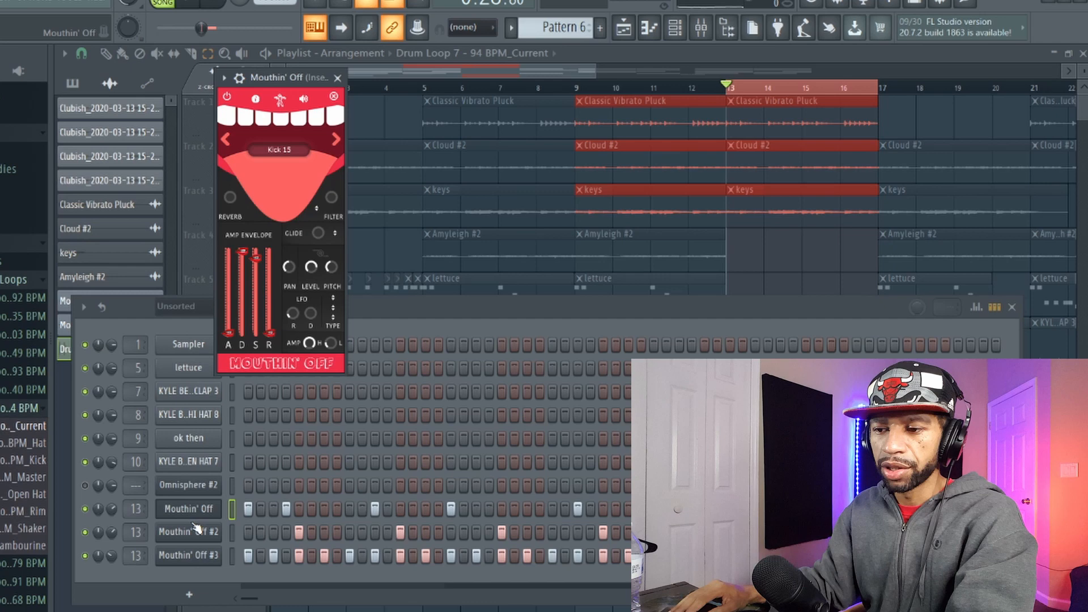
{"action": "left_click", "coordinate": [187, 532]}
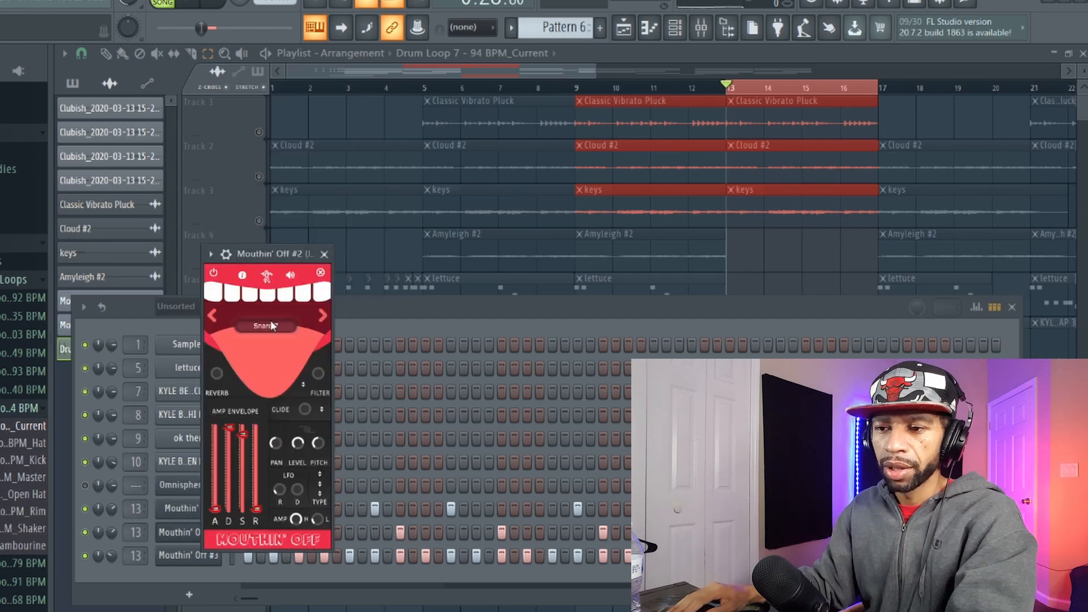
Bring up the mixer on Insert 13 with its Fruity parametric EQ 2 slot.
{"action": "left_click", "coordinate": [265, 326]}
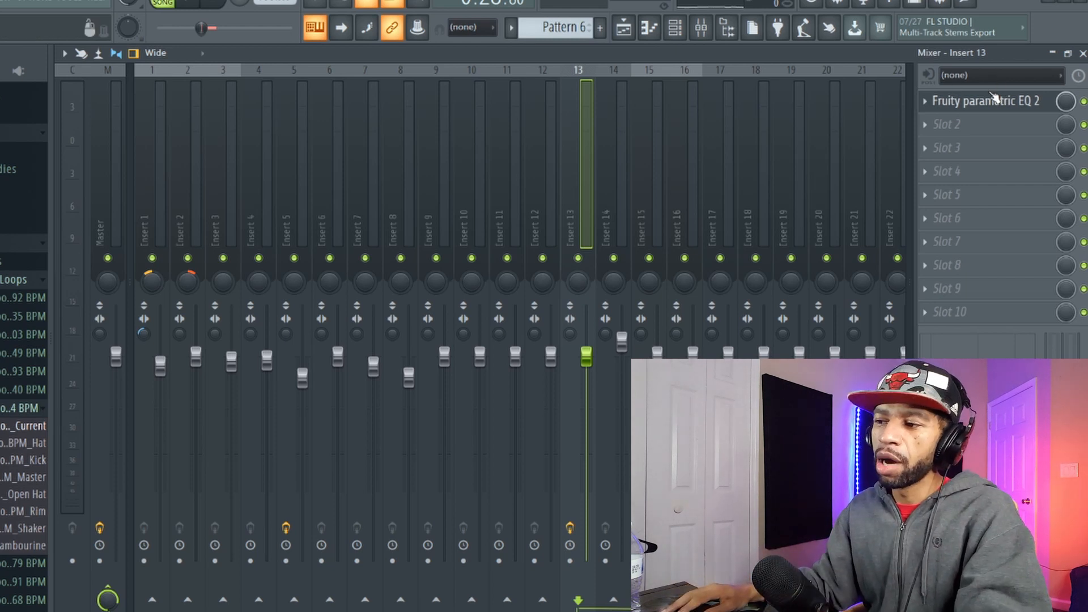
Review the Fruity parametric EQ 2 band curve on Insert 13 and close it.
{"action": "left_click", "coordinate": [985, 101]}
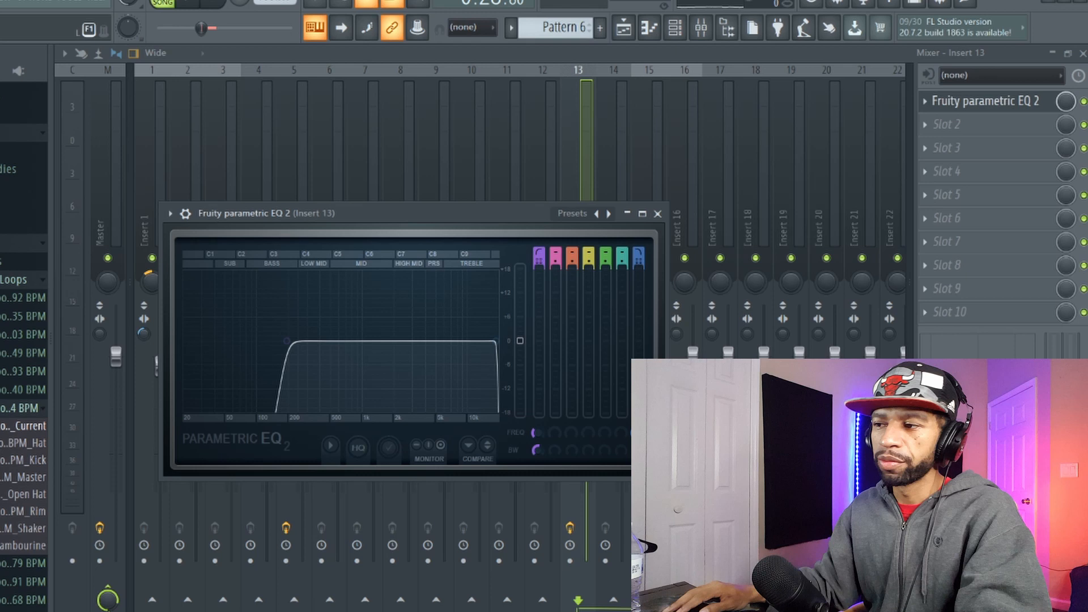
{"action": "left_click", "coordinate": [657, 213]}
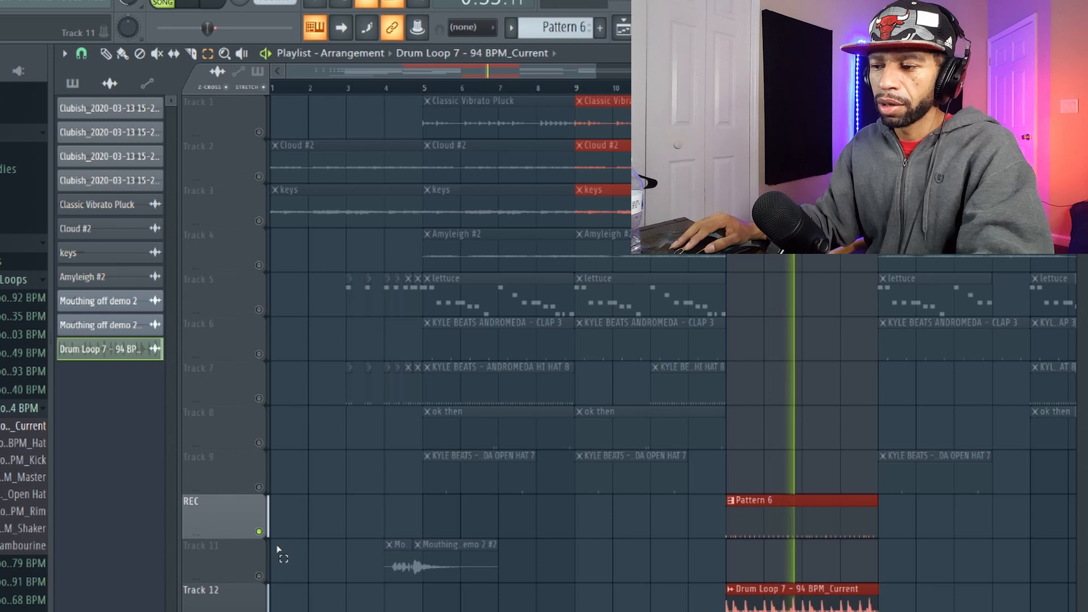
{"action": "mouse_move", "coordinate": [257, 478]}
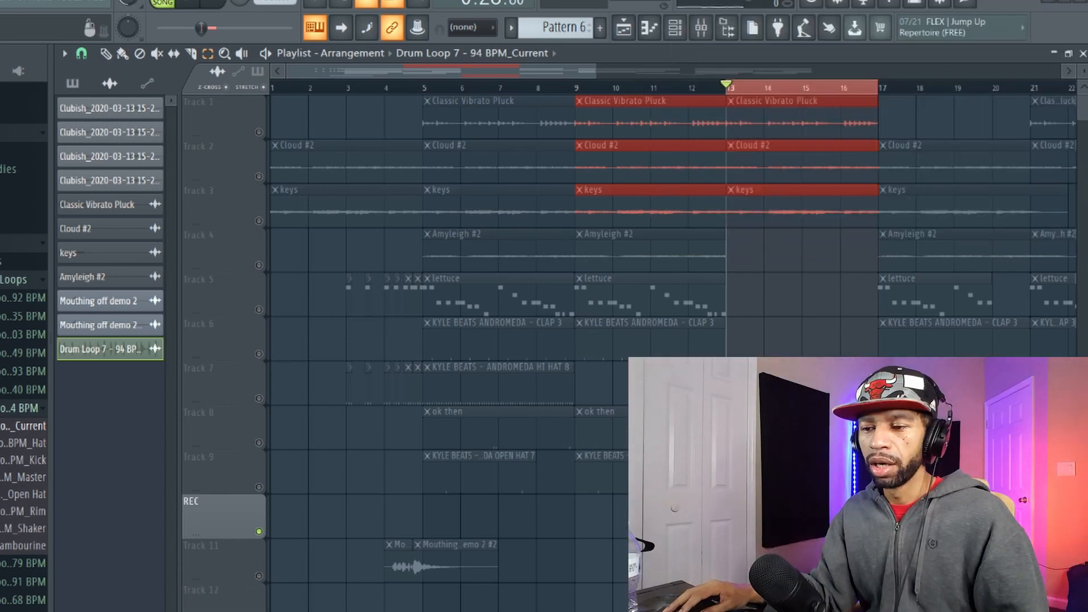
Bring back the channel rack and select the Mouthin' Off #2 channel.
{"action": "left_click", "coordinate": [673, 27]}
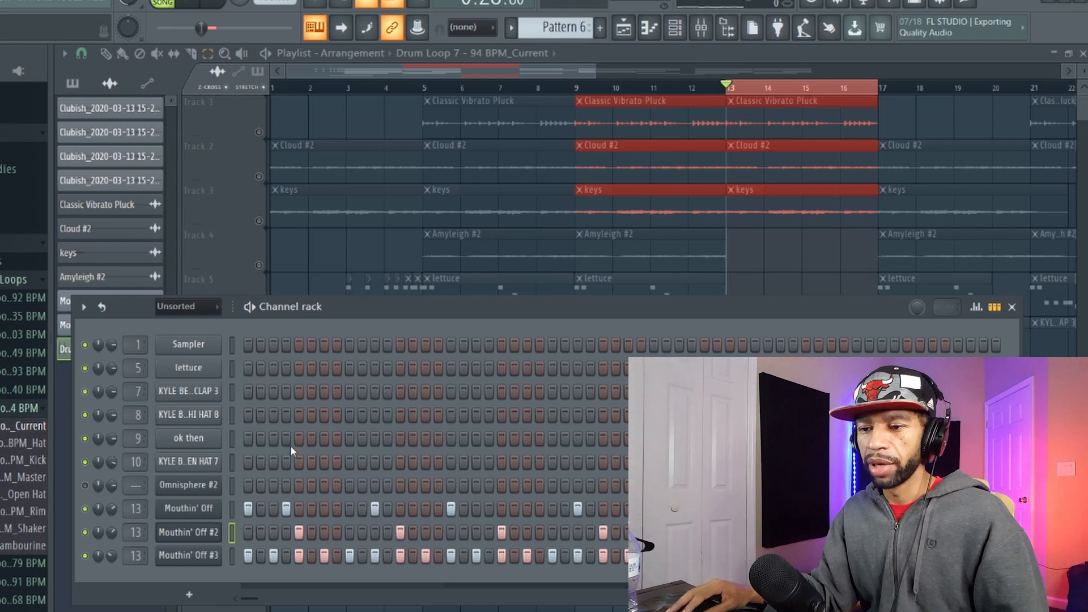
{"action": "left_click", "coordinate": [189, 533]}
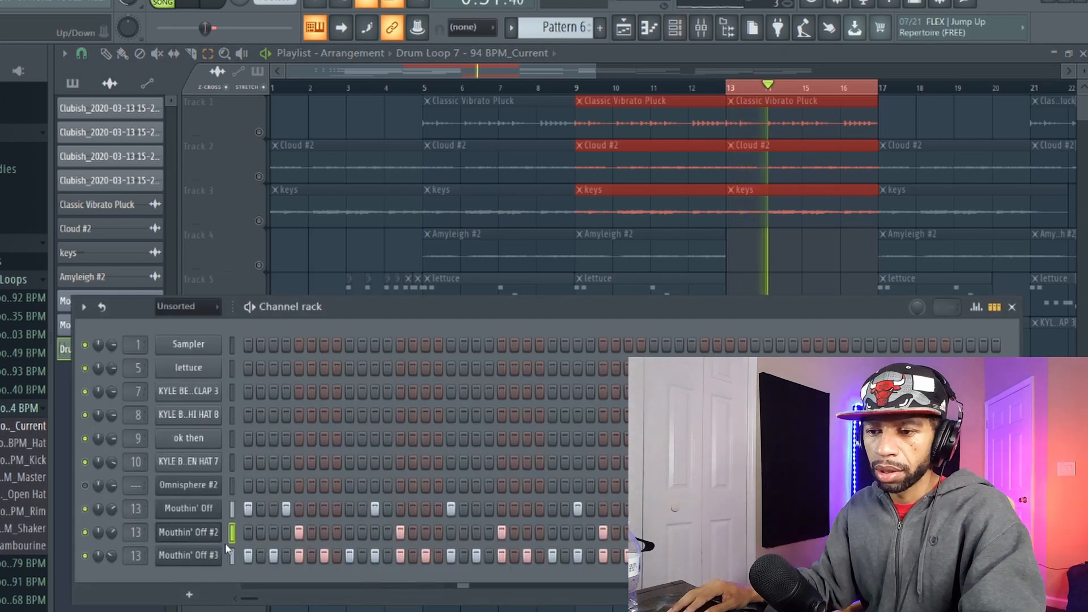
Step Mouthin' Off #2 through its snare sounds to Snare 10 and on to Percussion 1.
{"action": "left_click", "coordinate": [188, 532]}
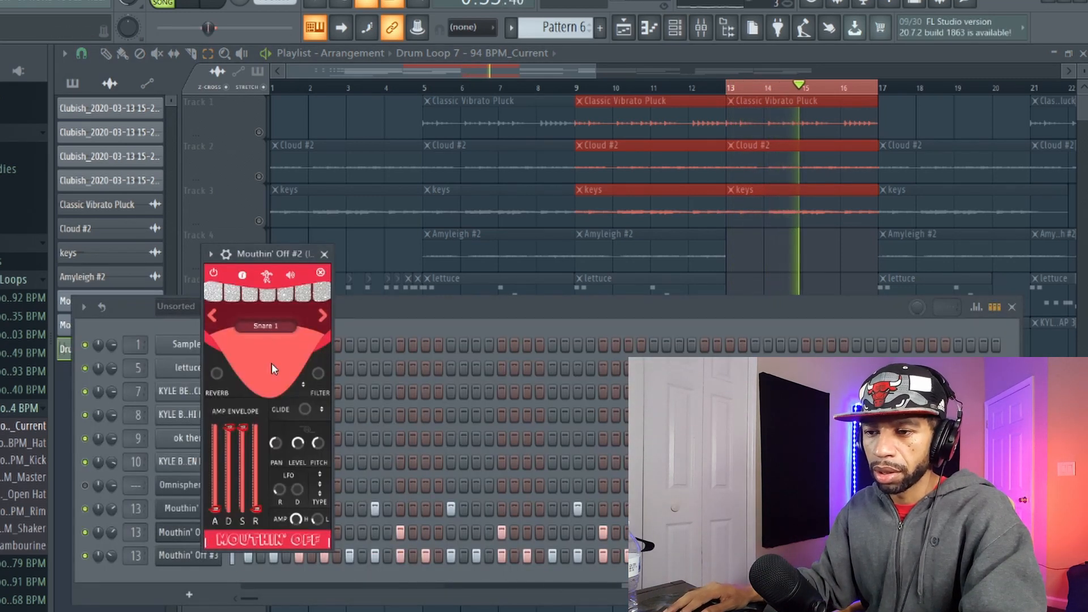
{"action": "left_click", "coordinate": [323, 316]}
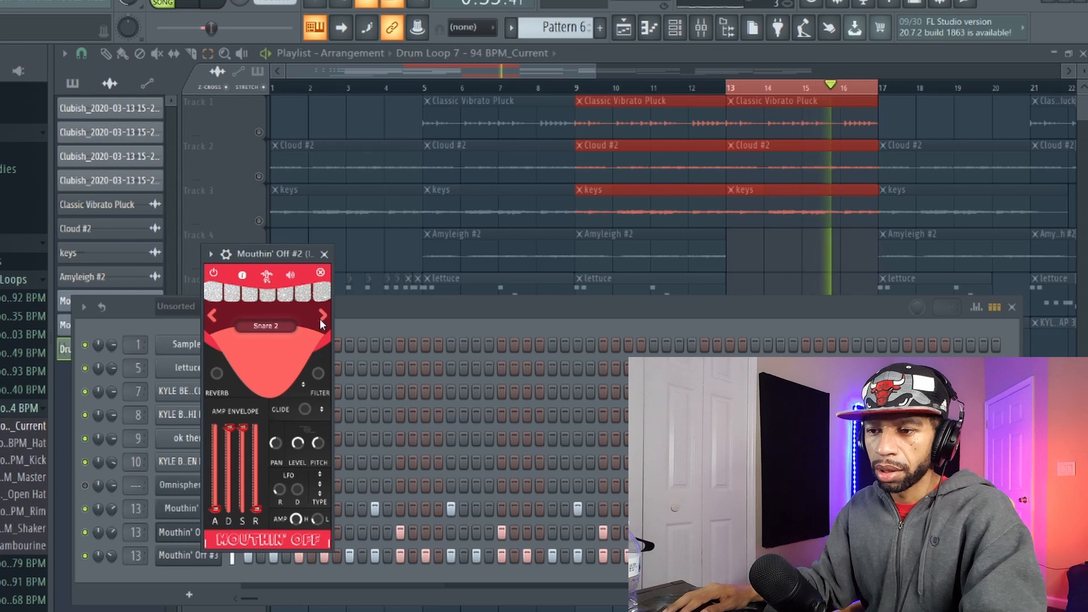
{"action": "left_click", "coordinate": [324, 314]}
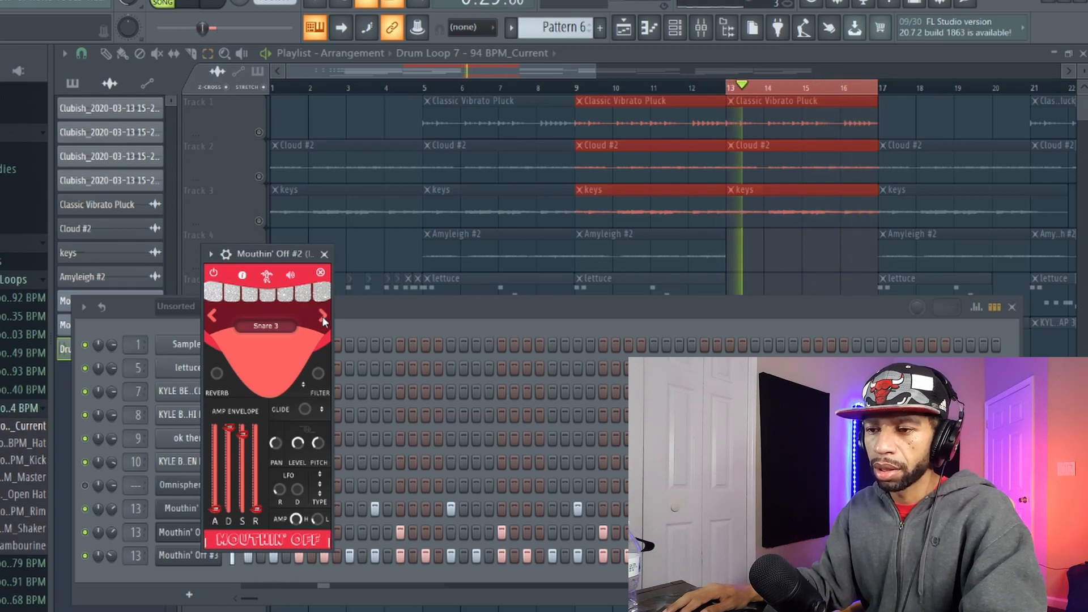
{"action": "left_click", "coordinate": [323, 316]}
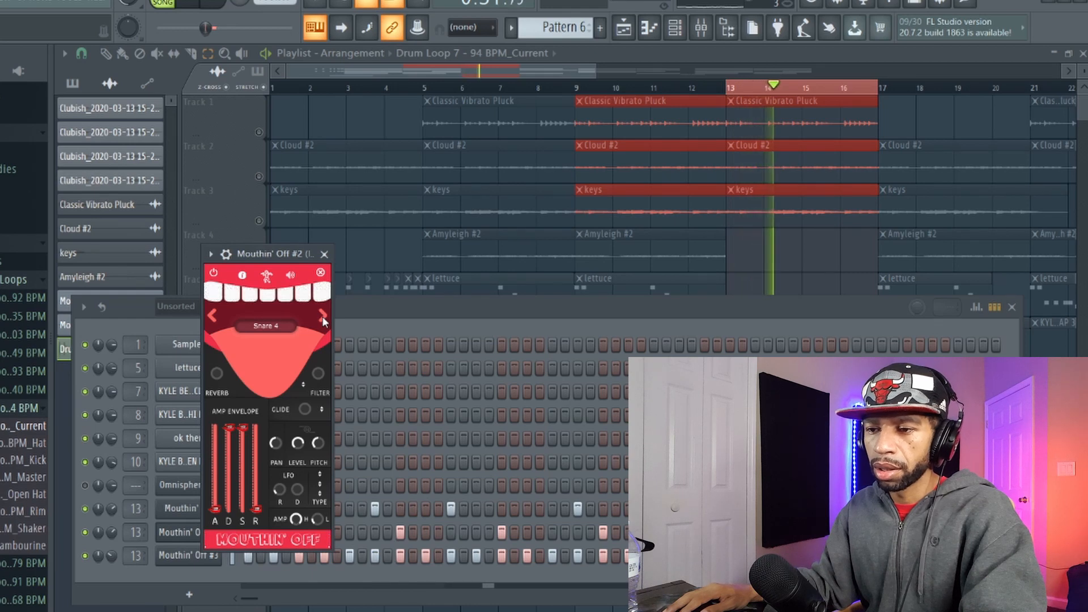
{"action": "left_click", "coordinate": [321, 315]}
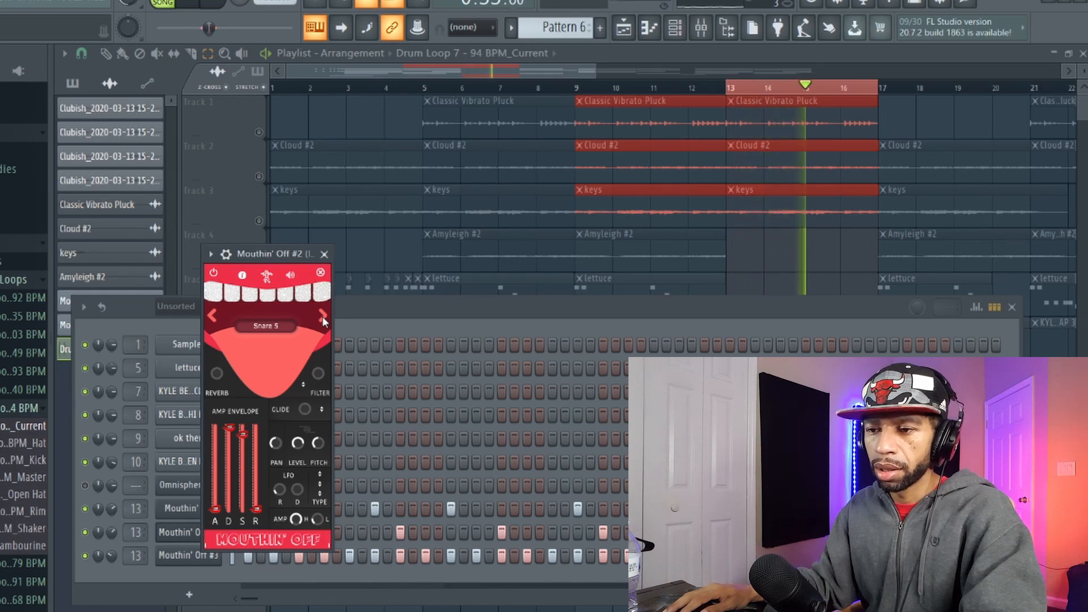
{"action": "left_click", "coordinate": [322, 315]}
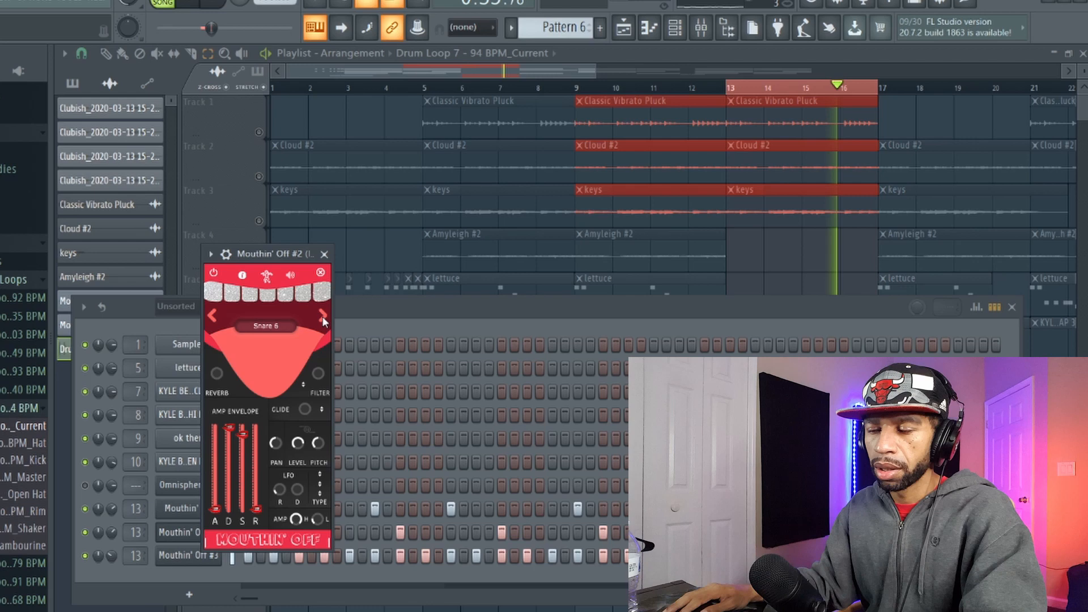
{"action": "left_click", "coordinate": [322, 315]}
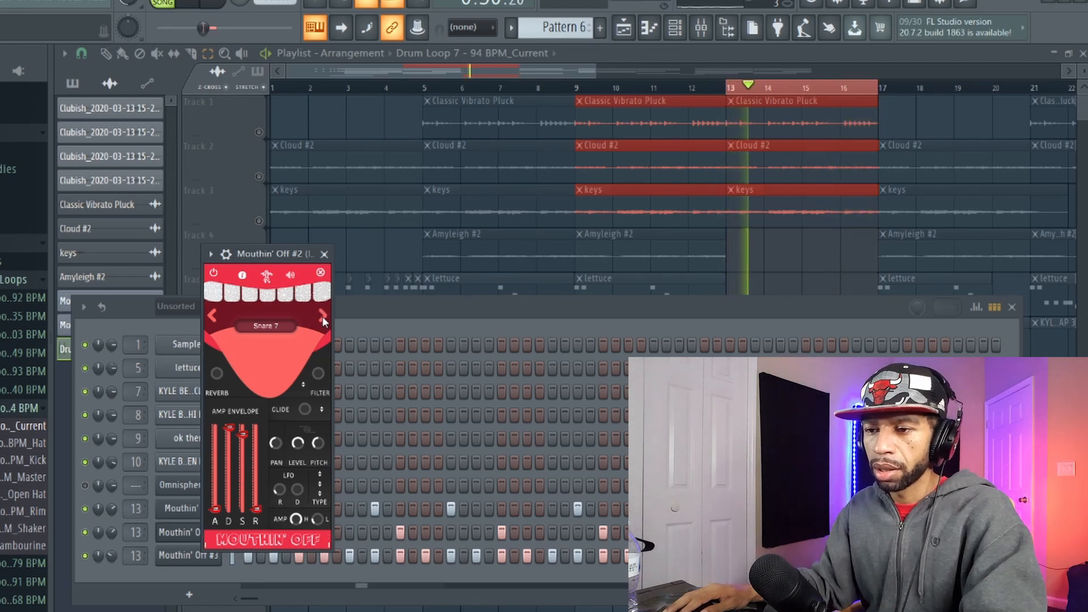
{"action": "left_click", "coordinate": [321, 315]}
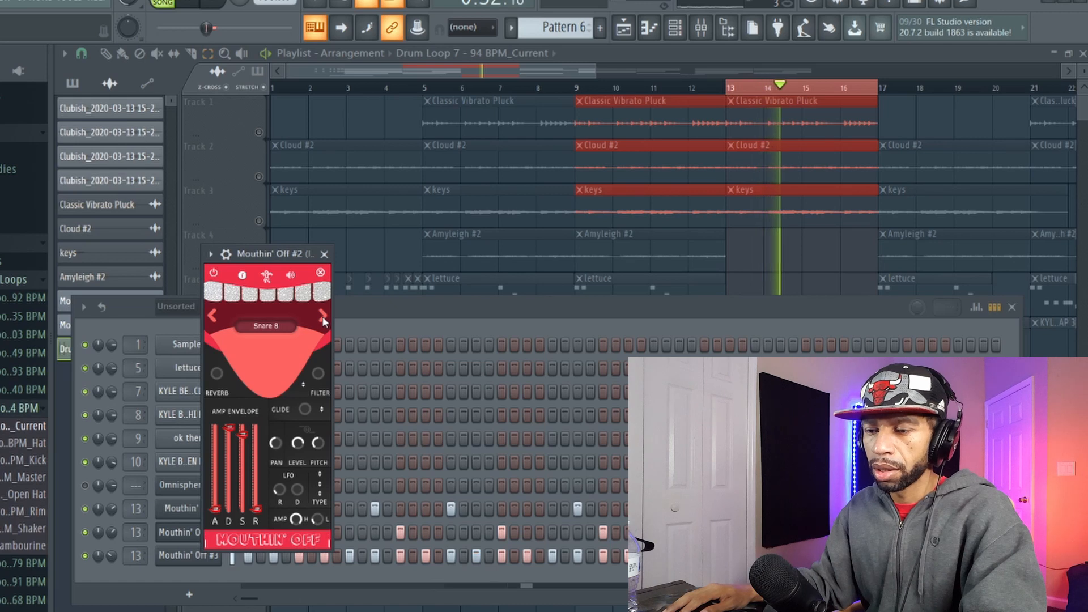
{"action": "left_click", "coordinate": [321, 314]}
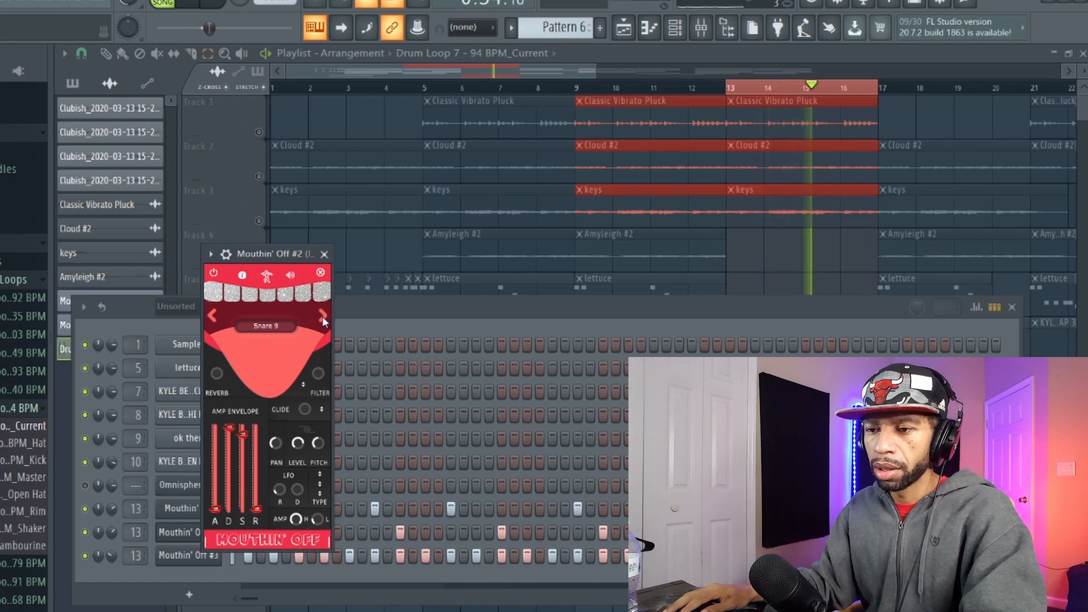
{"action": "left_click", "coordinate": [323, 316]}
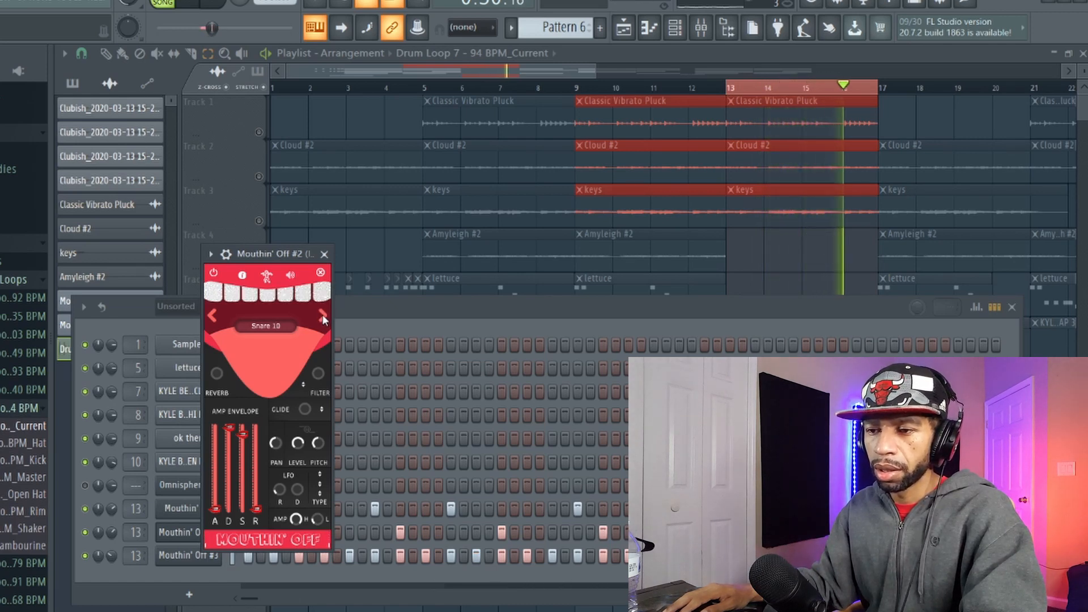
{"action": "left_click", "coordinate": [322, 316]}
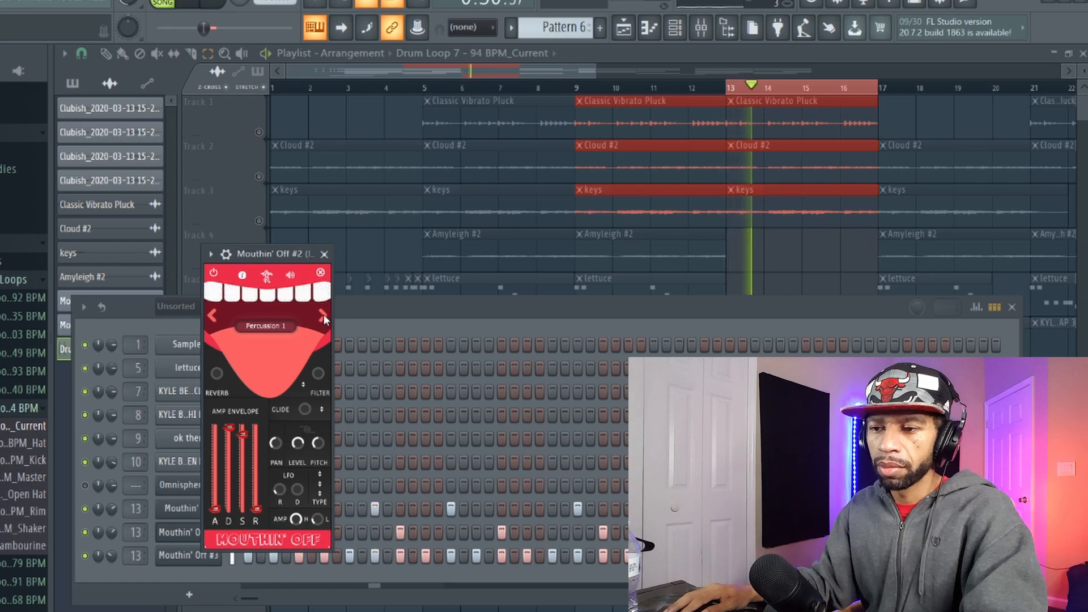
Step Mouthin' Off #2 through Percussion 1 to Percussion 10 with the next-preset arrow.
{"action": "left_click", "coordinate": [318, 315]}
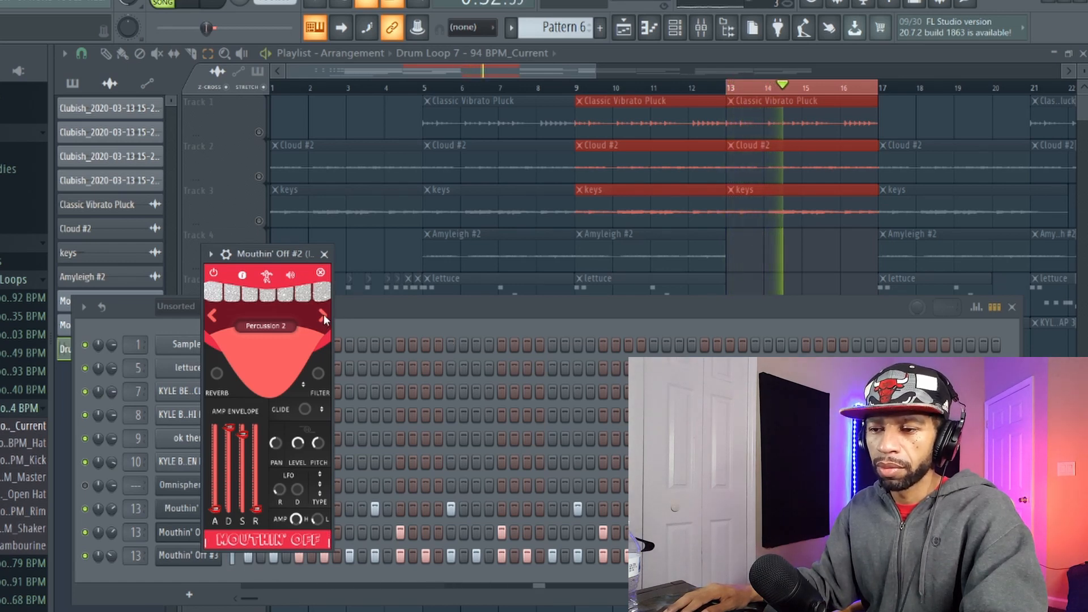
{"action": "left_click", "coordinate": [320, 315]}
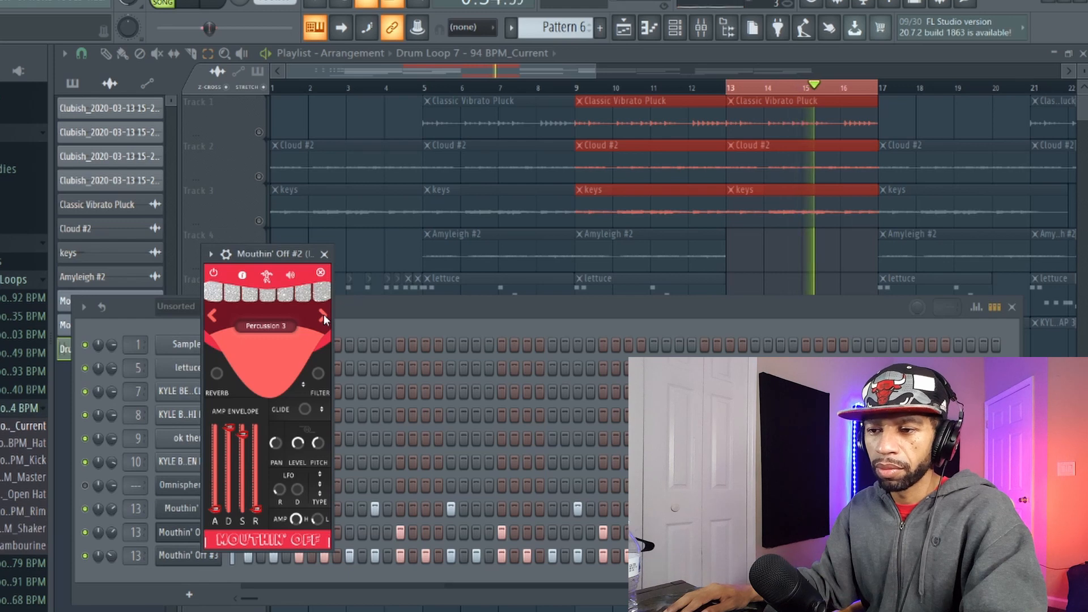
{"action": "left_click", "coordinate": [318, 314]}
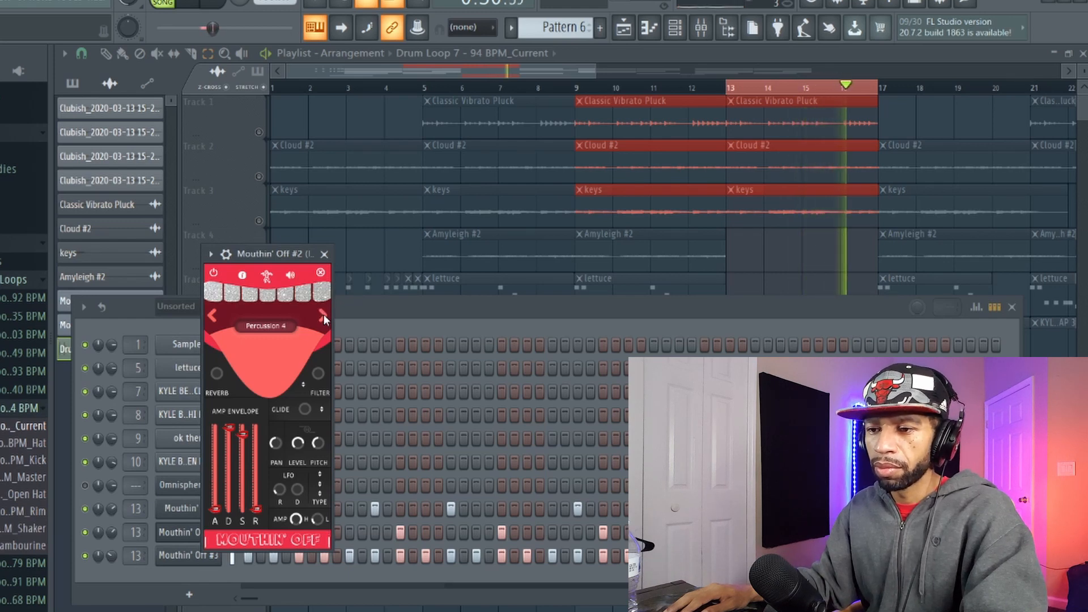
{"action": "left_click", "coordinate": [323, 314]}
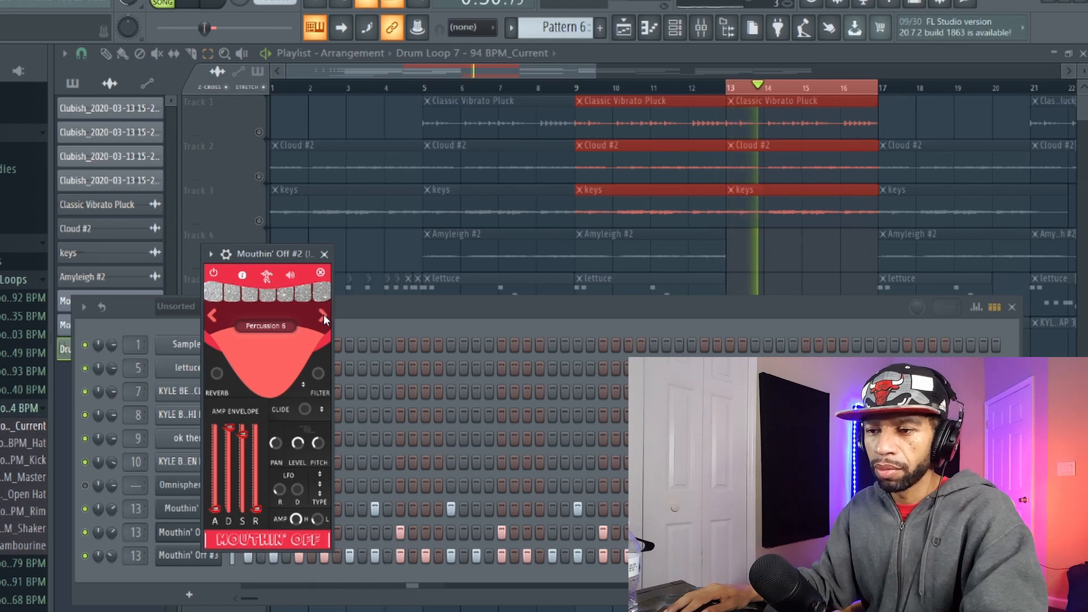
{"action": "left_click", "coordinate": [323, 316]}
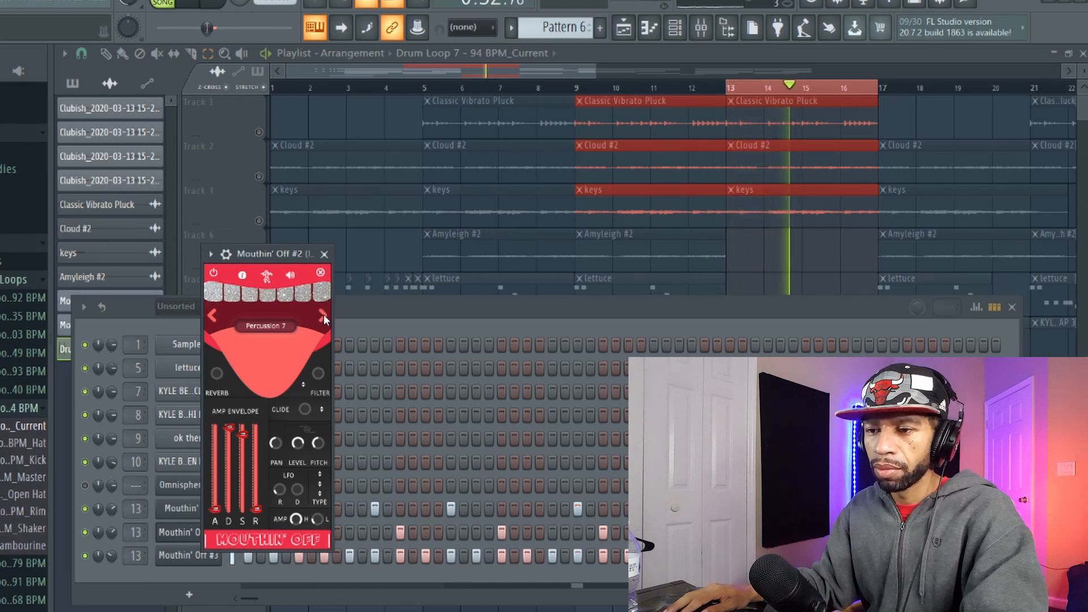
{"action": "left_click", "coordinate": [317, 314]}
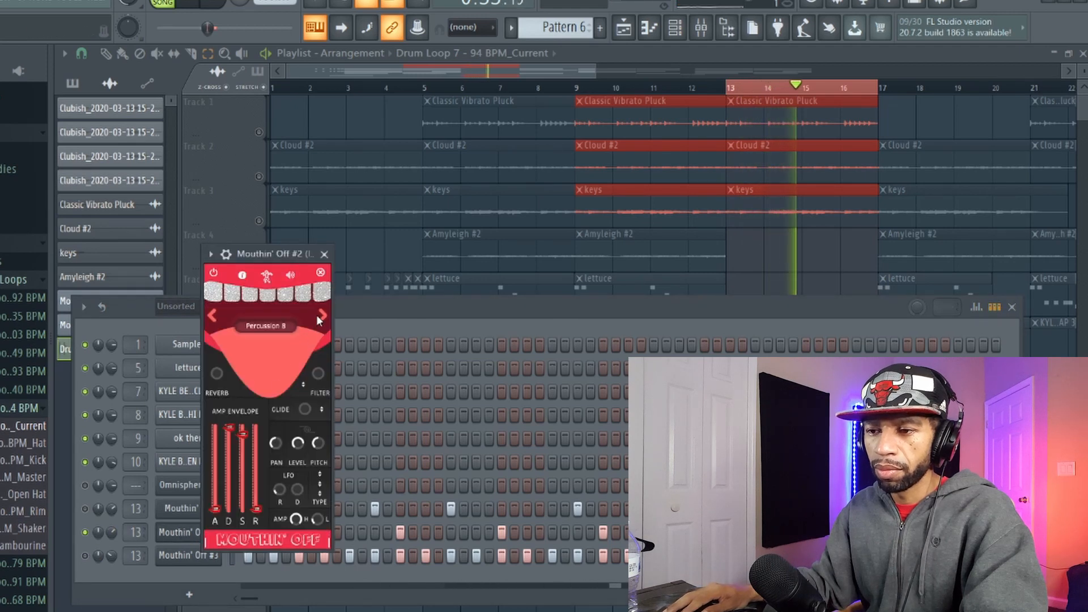
{"action": "left_click", "coordinate": [320, 316]}
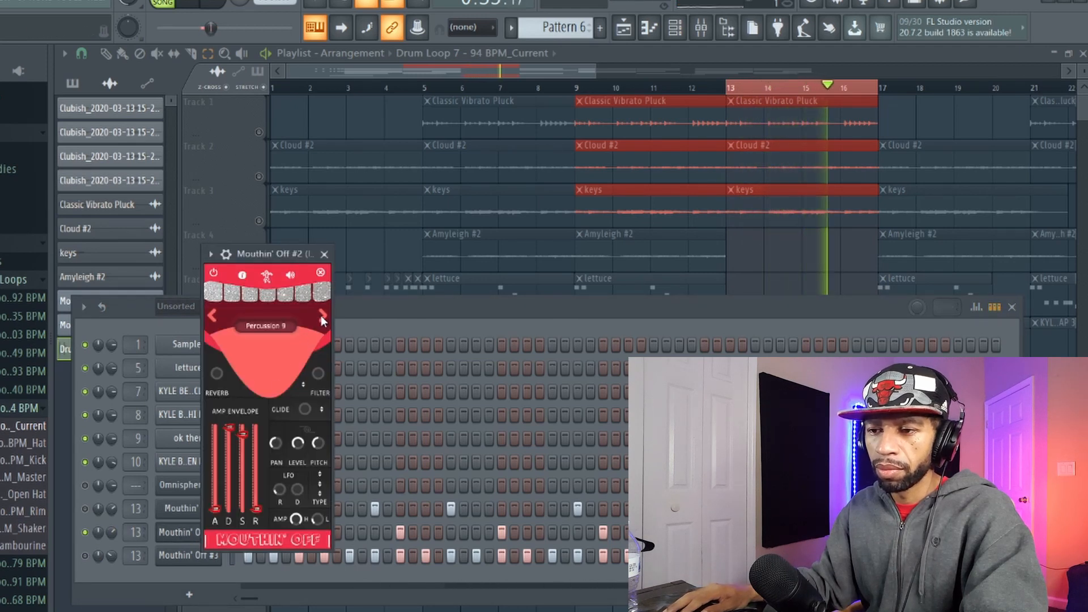
{"action": "left_click", "coordinate": [322, 317]}
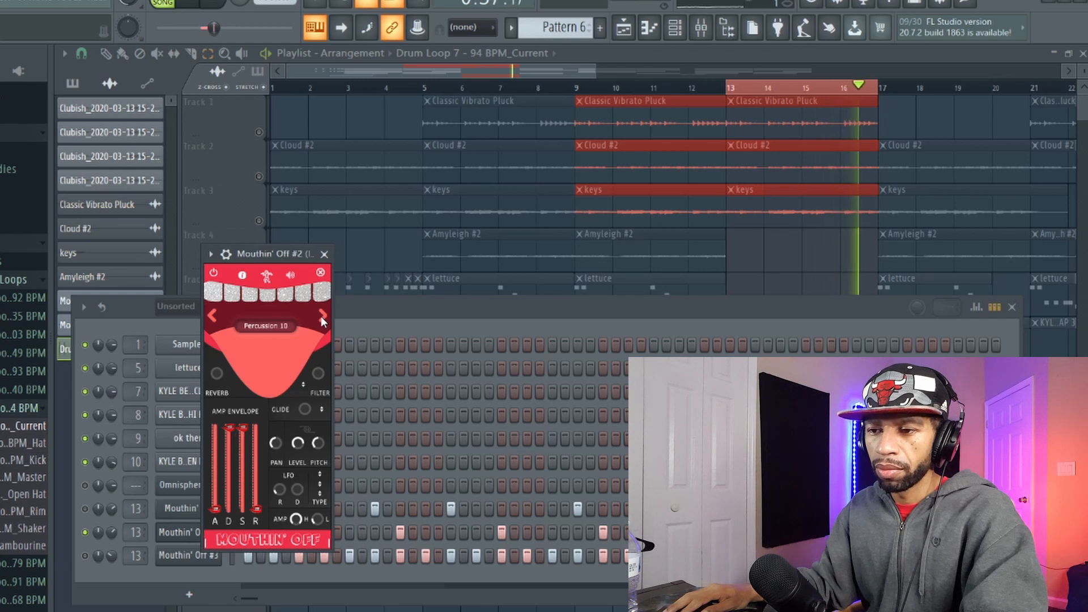
{"action": "left_click", "coordinate": [321, 316]}
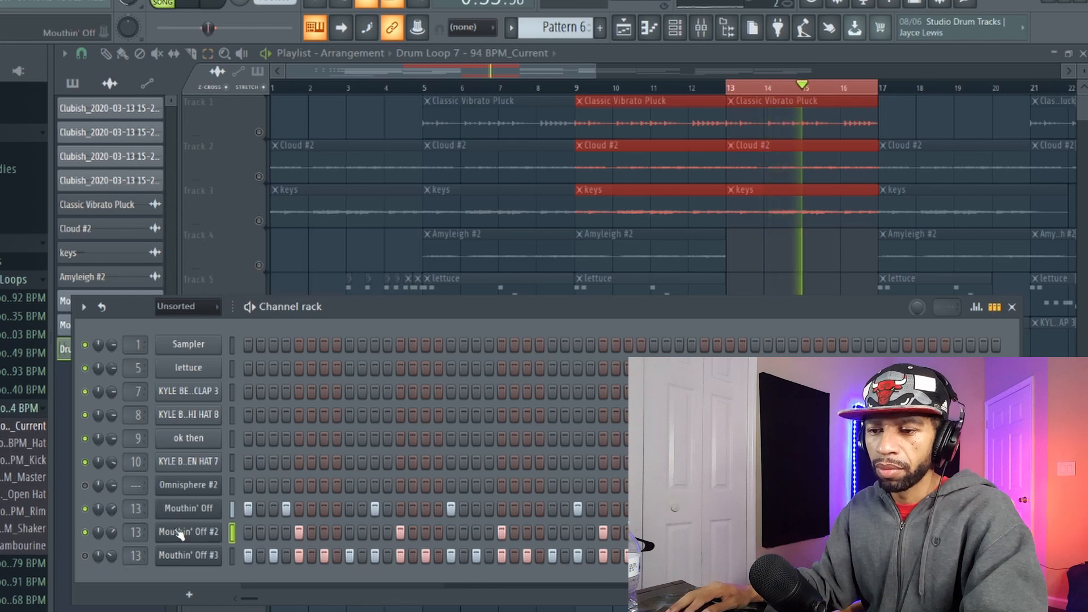
Step Mouthin' Off #2 through its remaining percussion sounds, Percussion 11 to 22.
{"action": "left_click", "coordinate": [187, 531]}
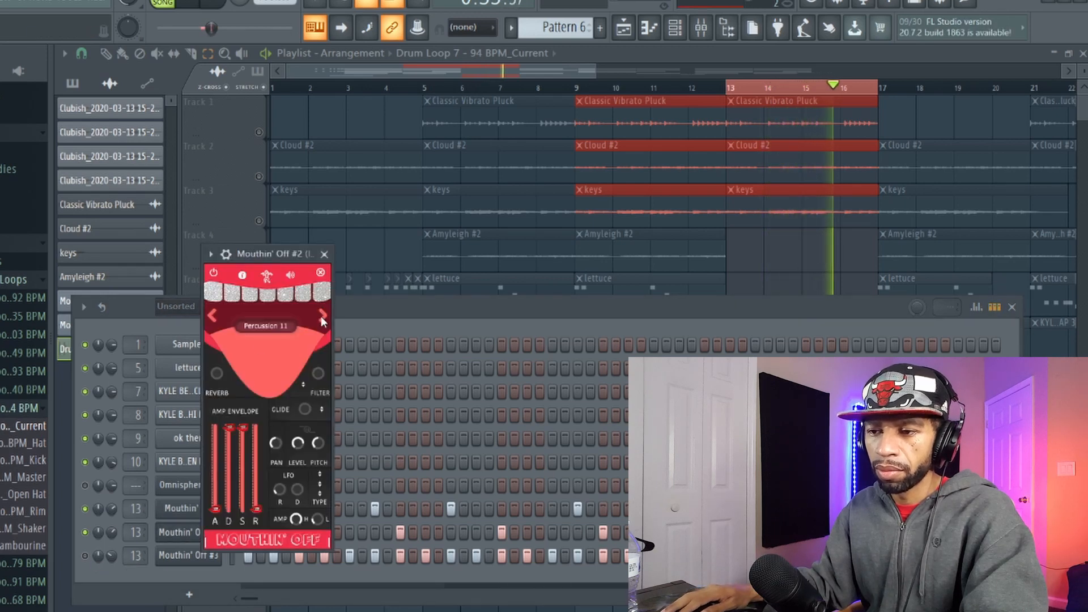
{"action": "left_click", "coordinate": [322, 316]}
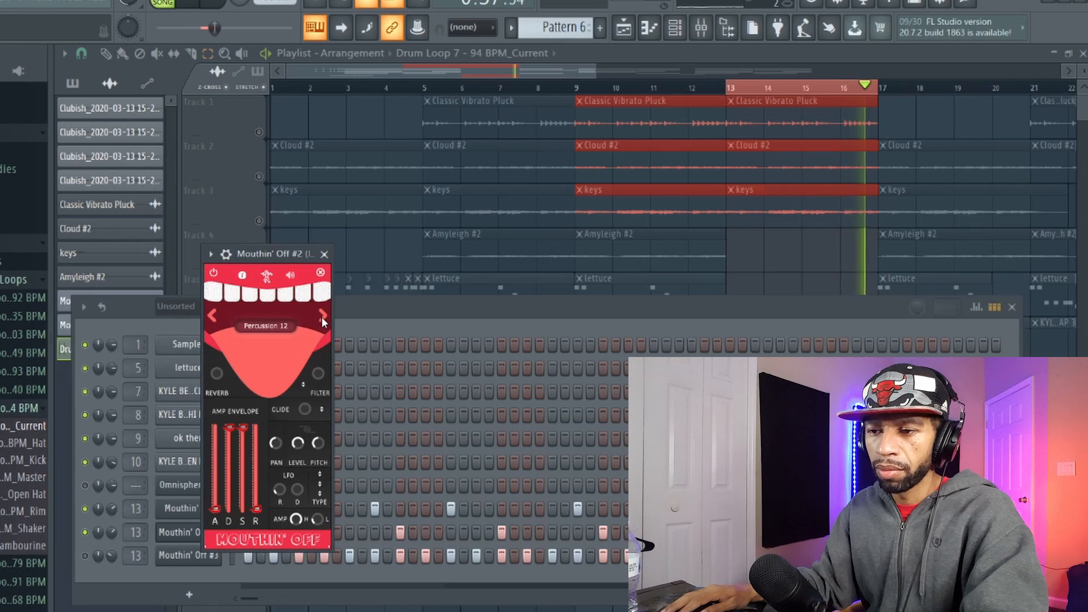
{"action": "left_click", "coordinate": [321, 315]}
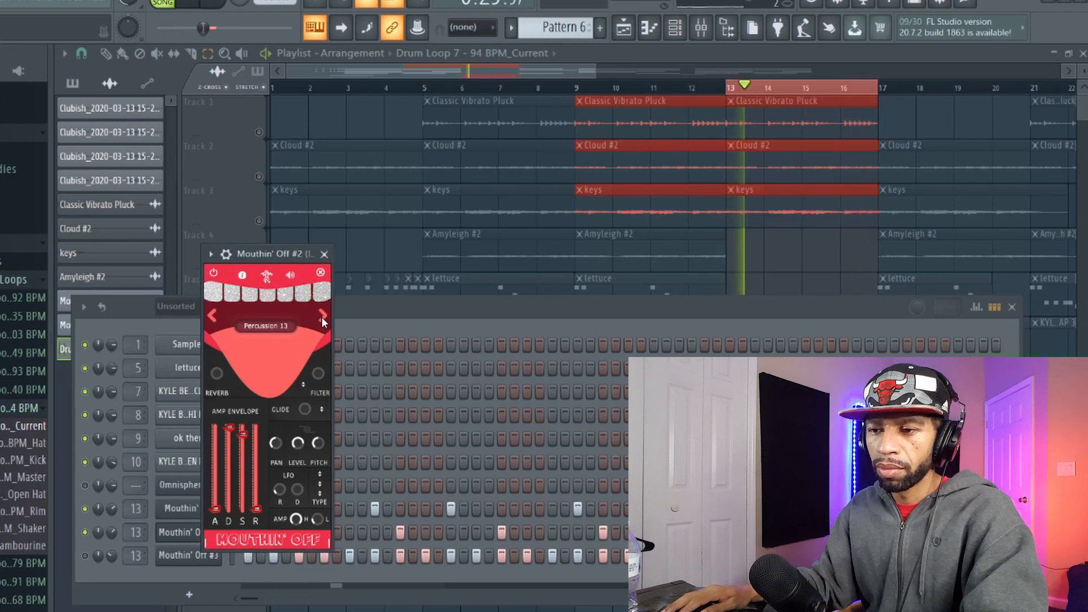
{"action": "left_click", "coordinate": [322, 315]}
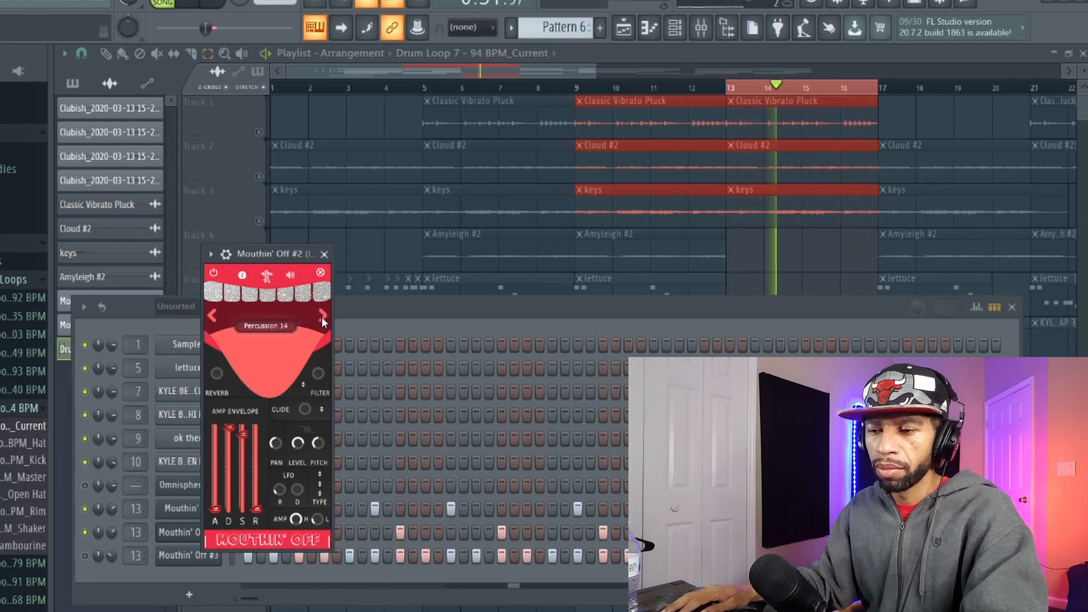
{"action": "left_click", "coordinate": [321, 316]}
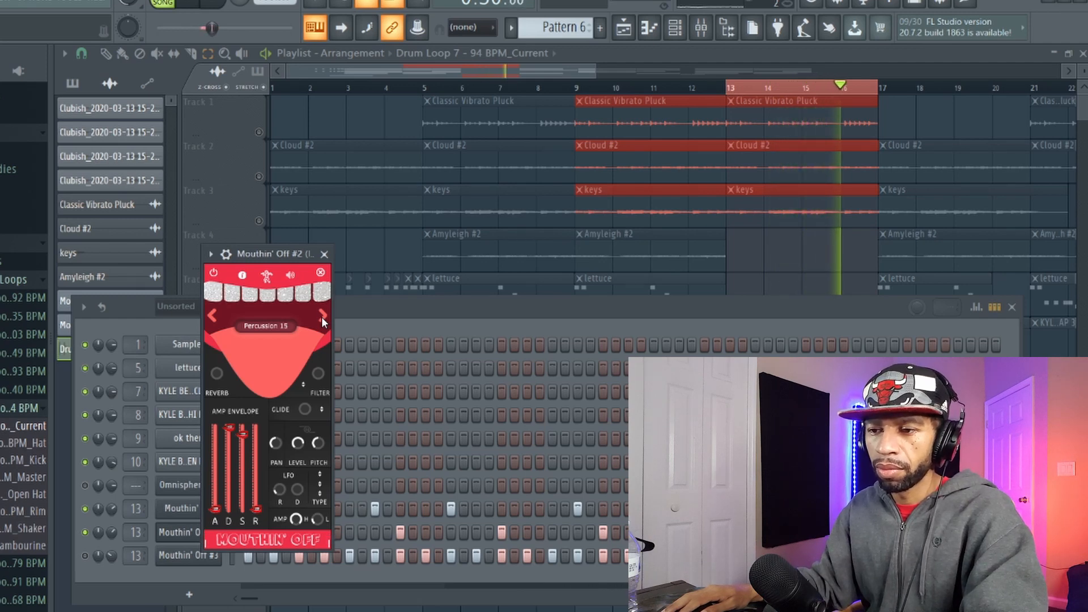
{"action": "left_click", "coordinate": [321, 316]}
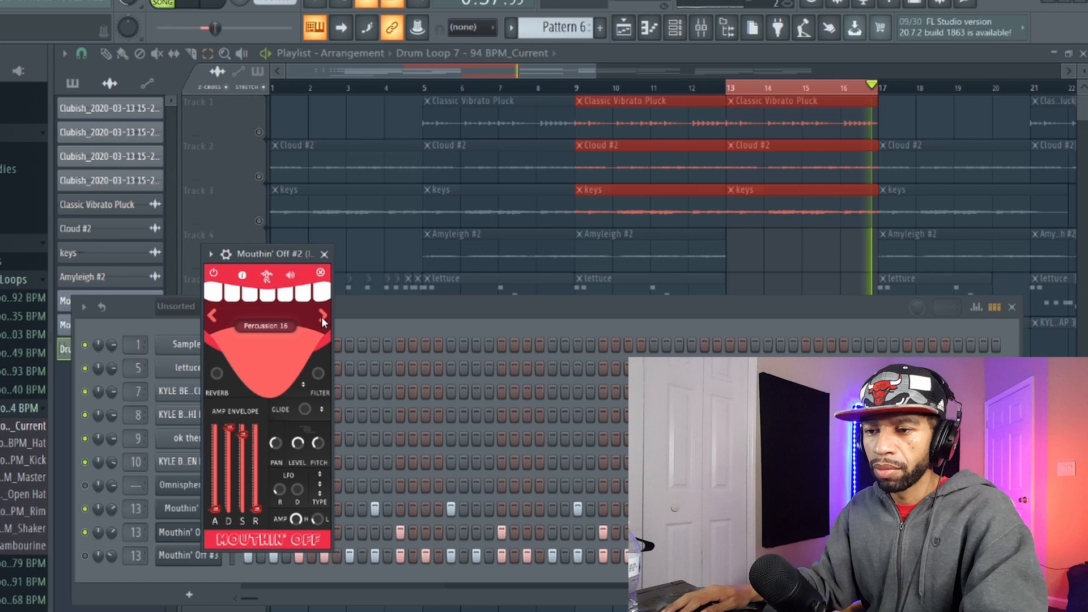
{"action": "left_click", "coordinate": [318, 314]}
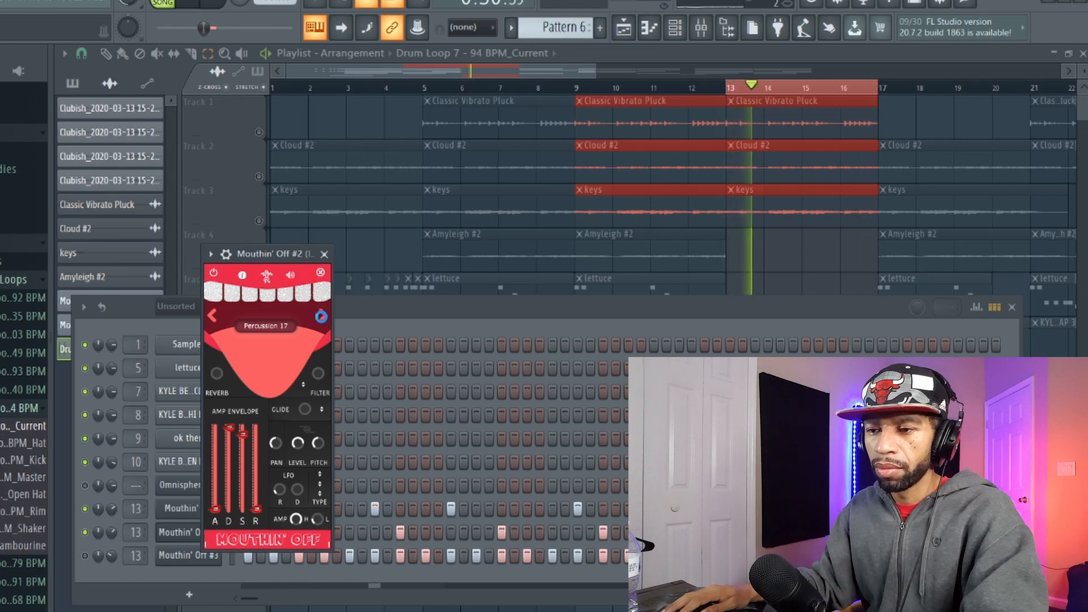
{"action": "left_click", "coordinate": [321, 315]}
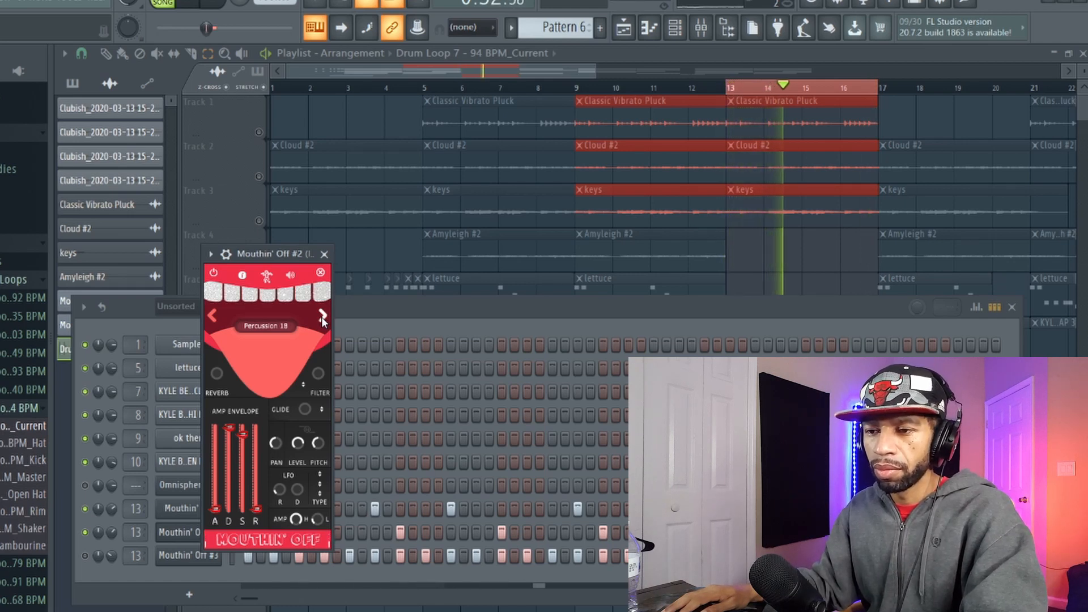
{"action": "left_click", "coordinate": [320, 314]}
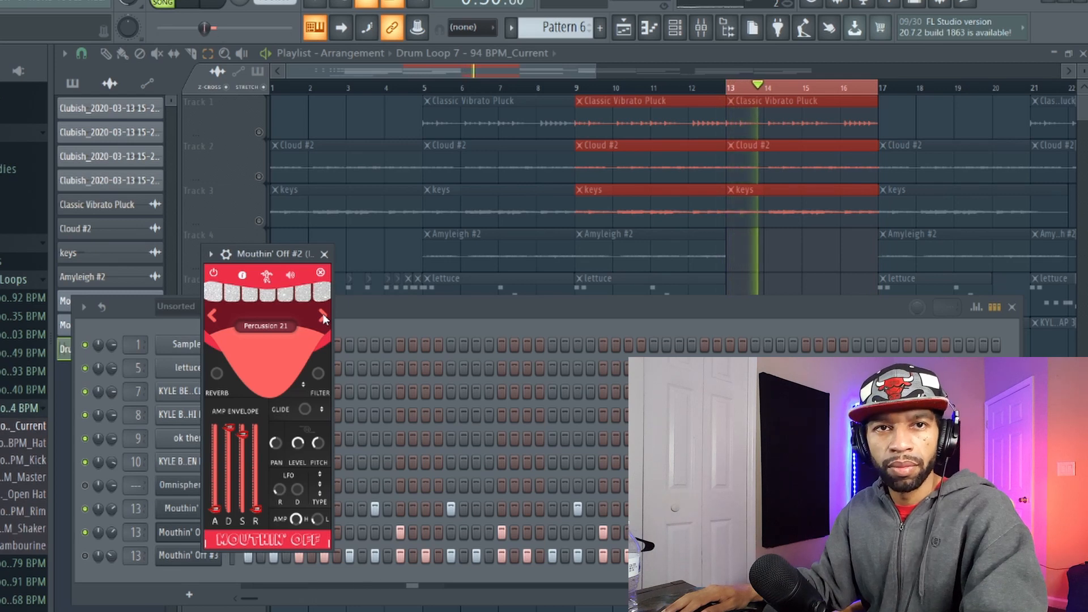
{"action": "left_click", "coordinate": [319, 316]}
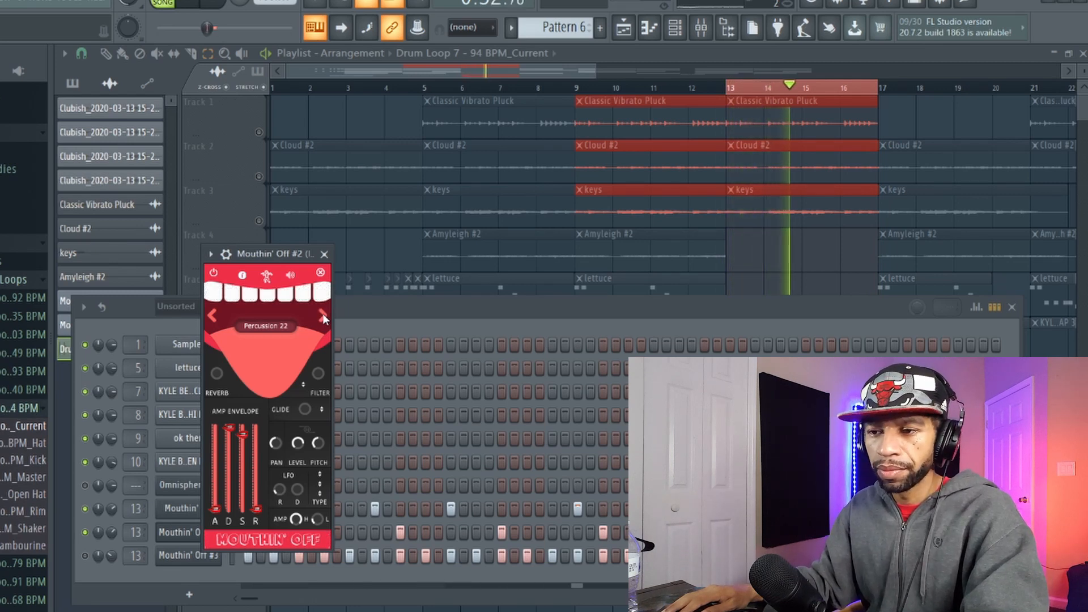
Settle the second Mouthin' Off instance back on the Snare 7 preset.
{"action": "left_click", "coordinate": [323, 314]}
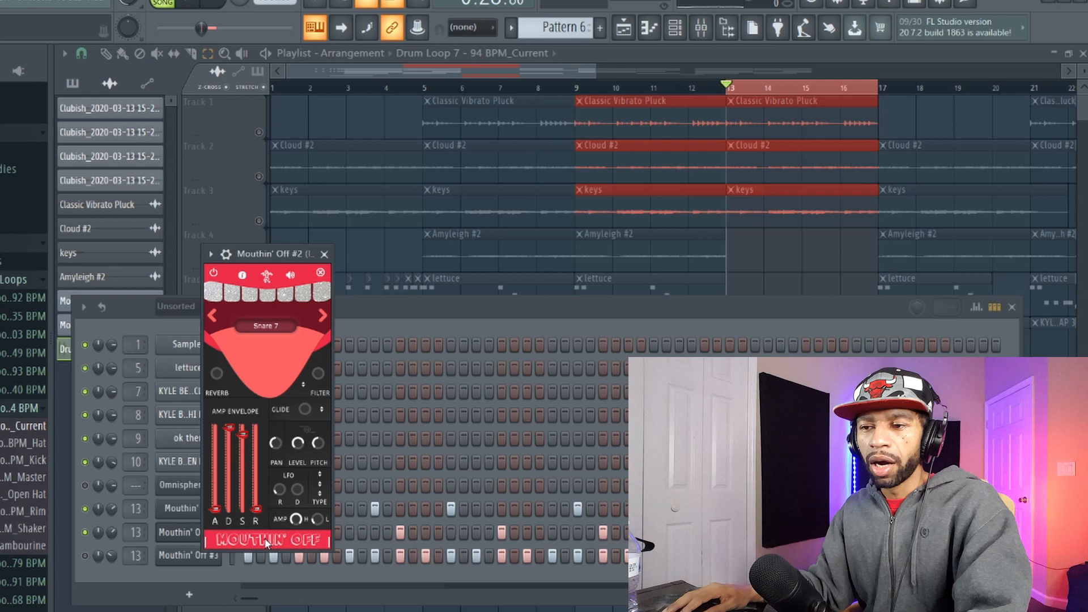
Bring up Mouthin' Off #3 and step its hi-hats from Hi Hat 10 to Hi Hat 15.
{"action": "left_click", "coordinate": [266, 327]}
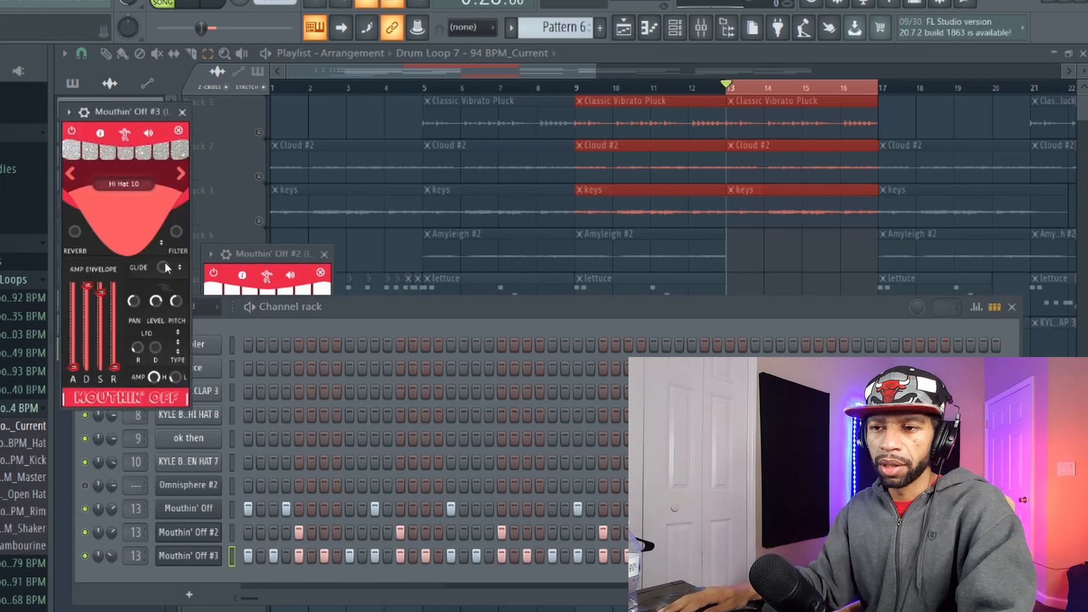
{"action": "left_click", "coordinate": [180, 173]}
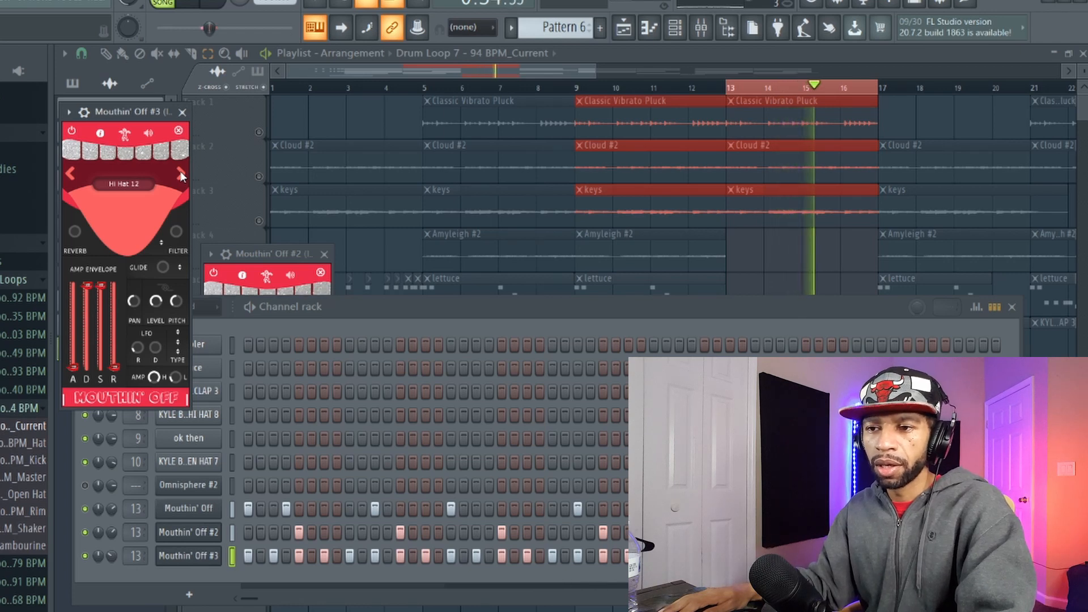
{"action": "left_click", "coordinate": [178, 173]}
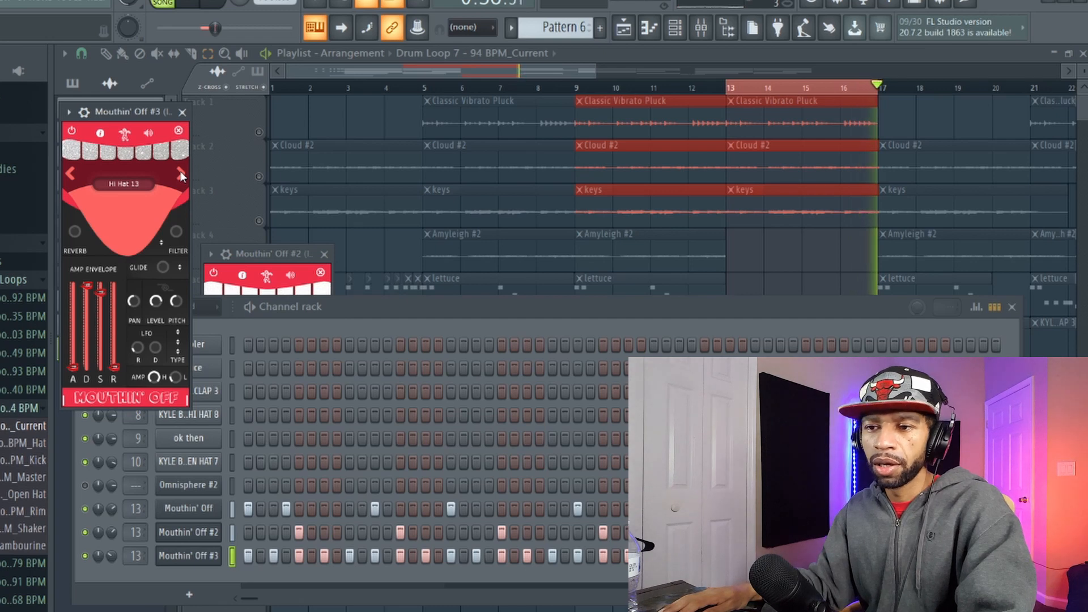
{"action": "left_click", "coordinate": [178, 173]}
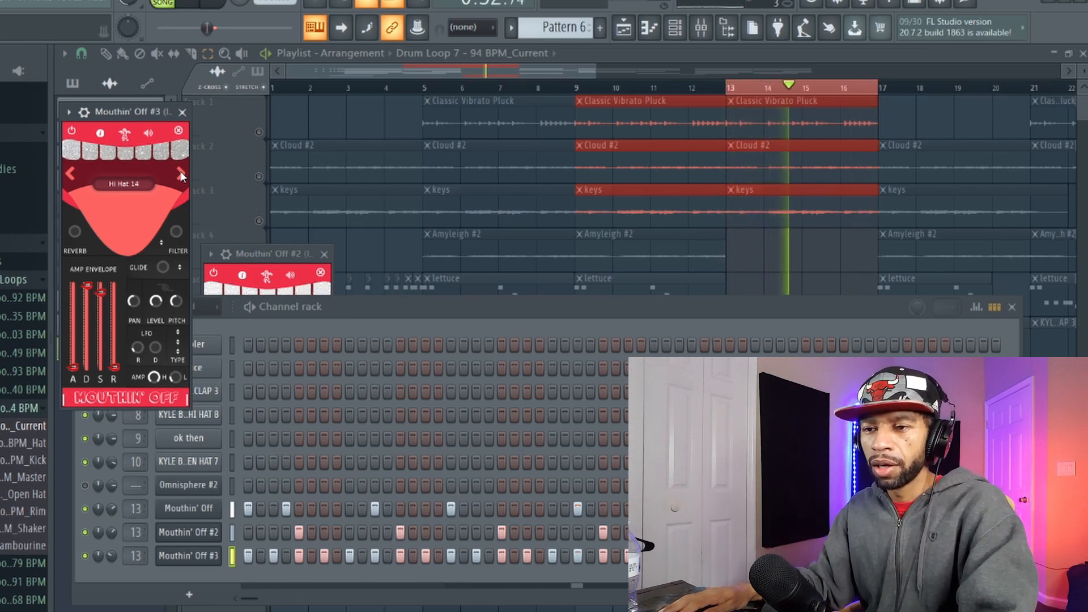
{"action": "left_click", "coordinate": [181, 172]}
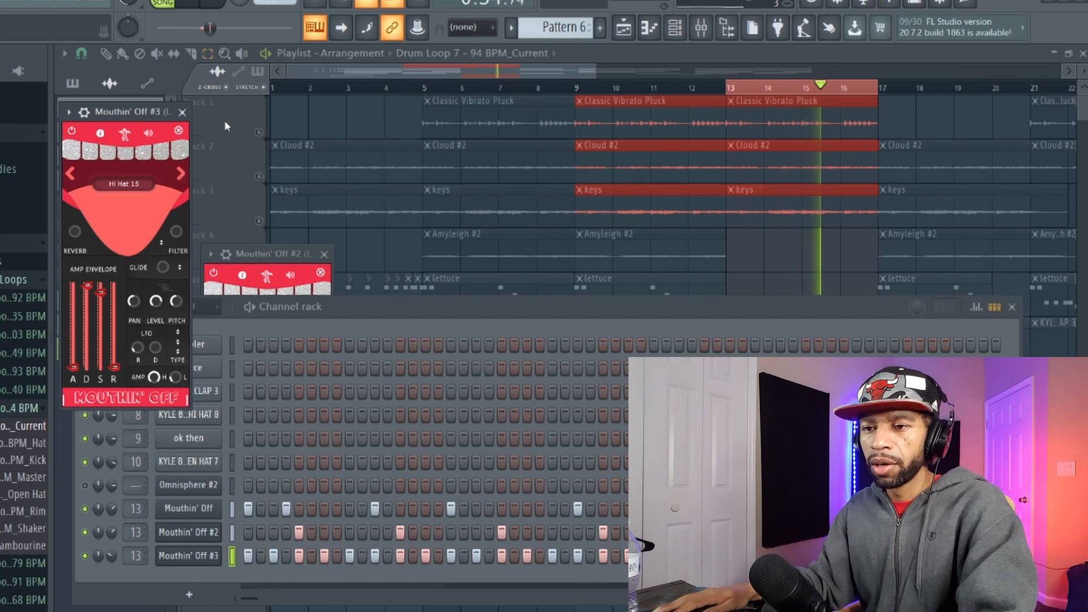